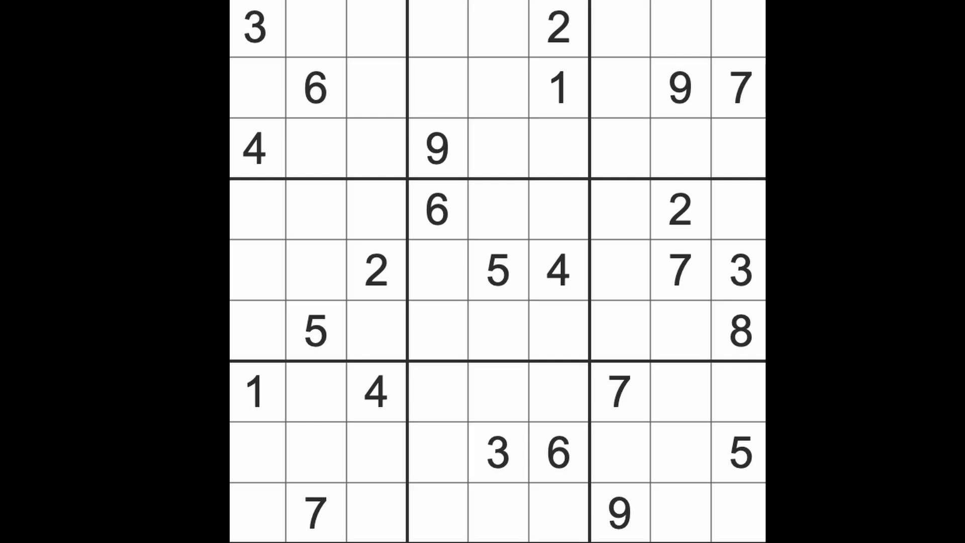
mouse_move(335, 117)
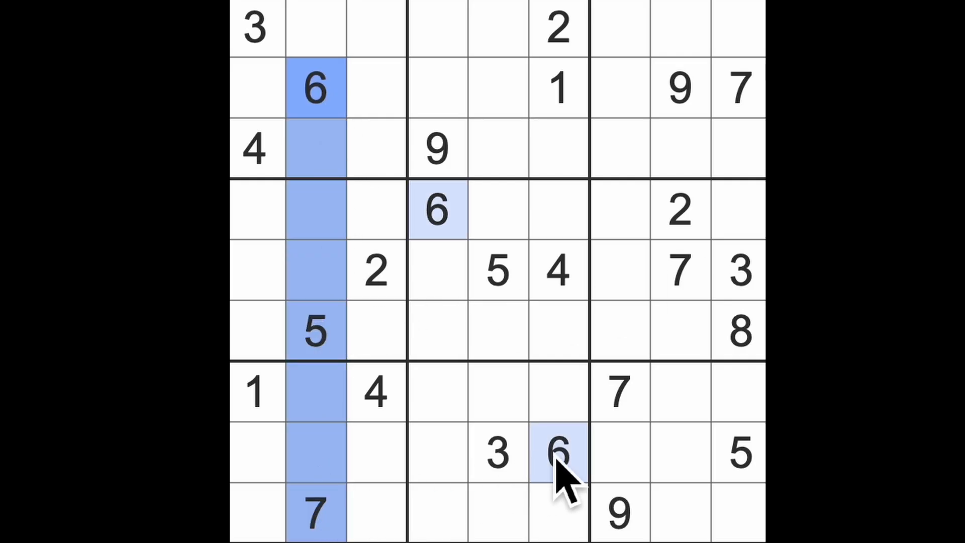
mouse_move(313, 332)
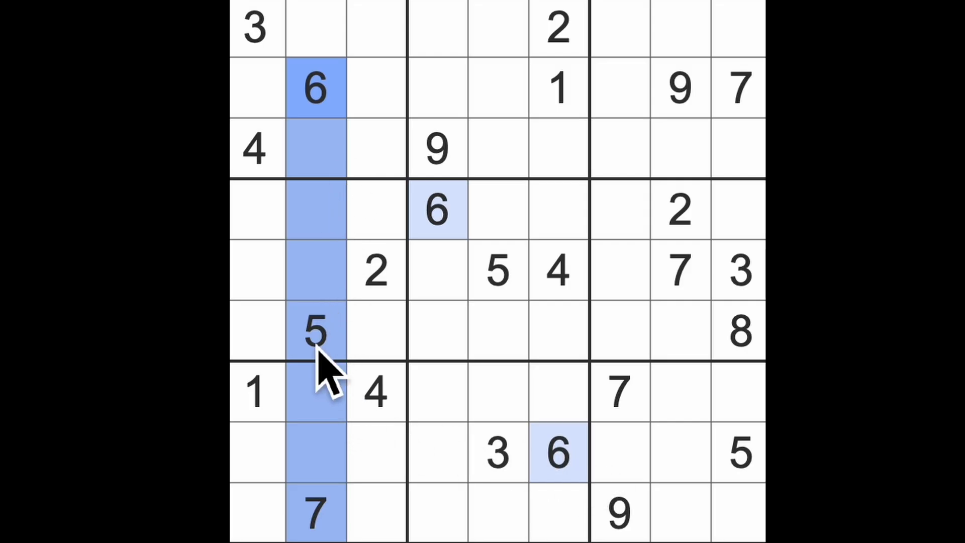
Place blue 3s at row 7 column 2 and row 9 column 8, and an 8 at row 7 column 8.
left_click(556, 453)
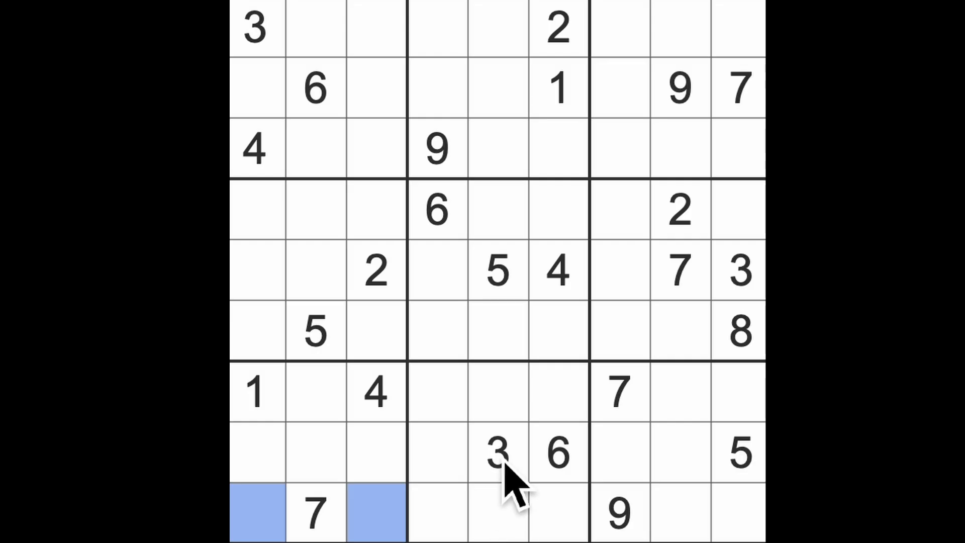
left_click(316, 392)
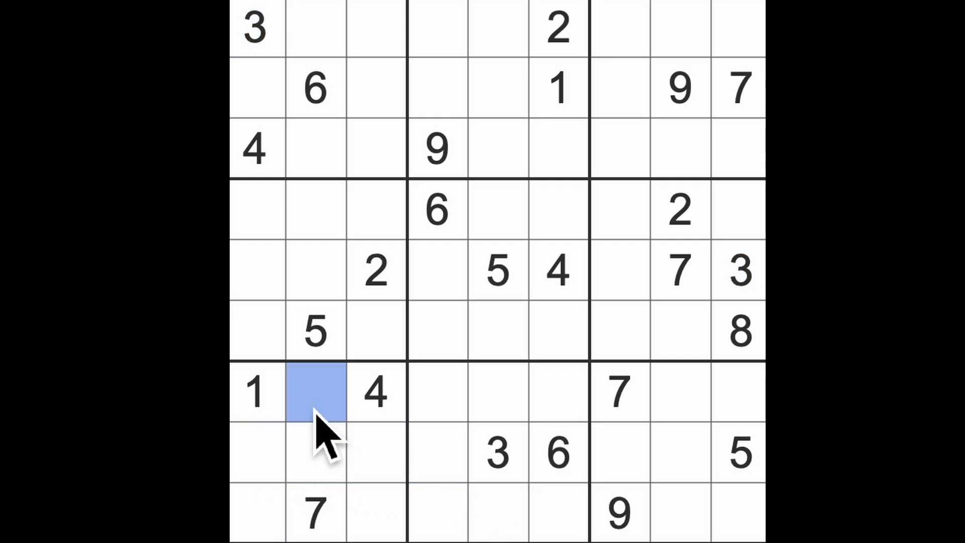
type("3")
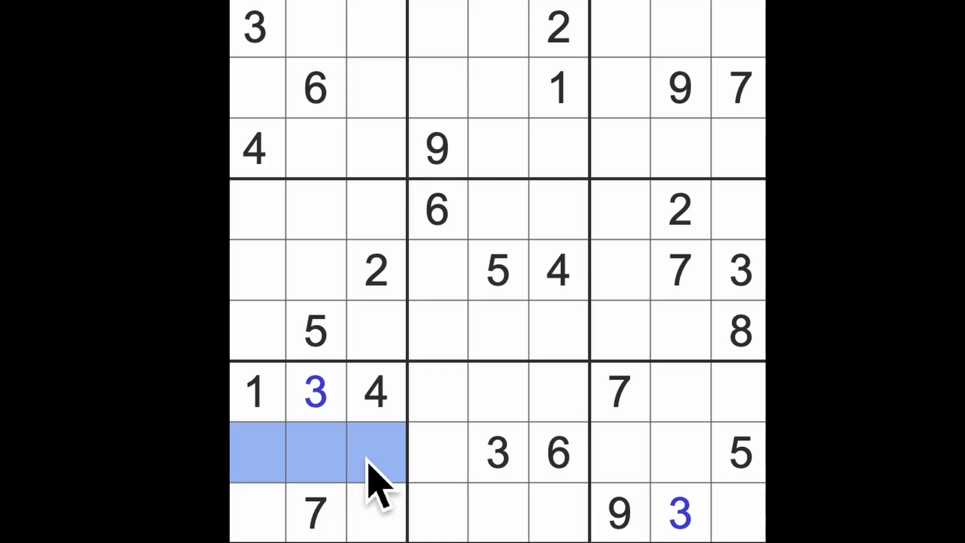
mouse_move(400, 480)
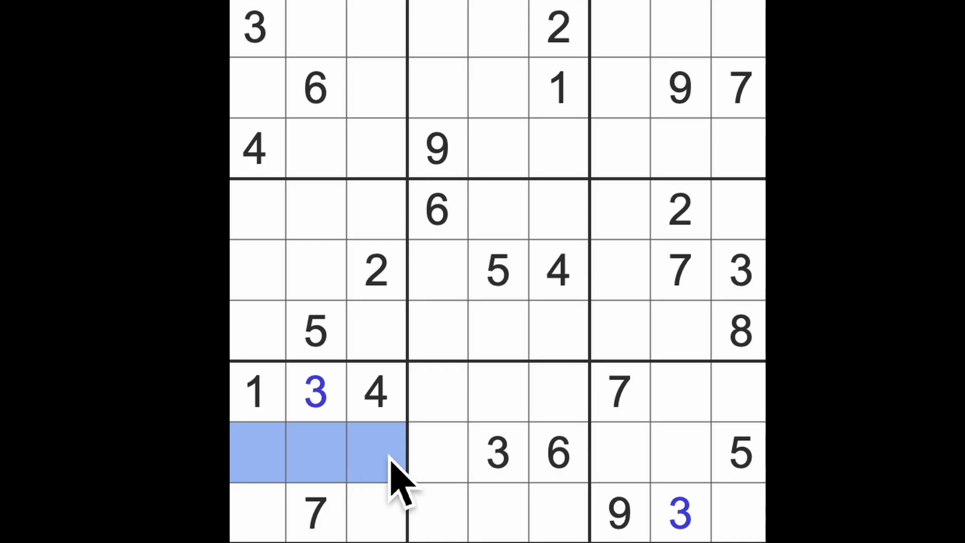
mouse_move(302, 468)
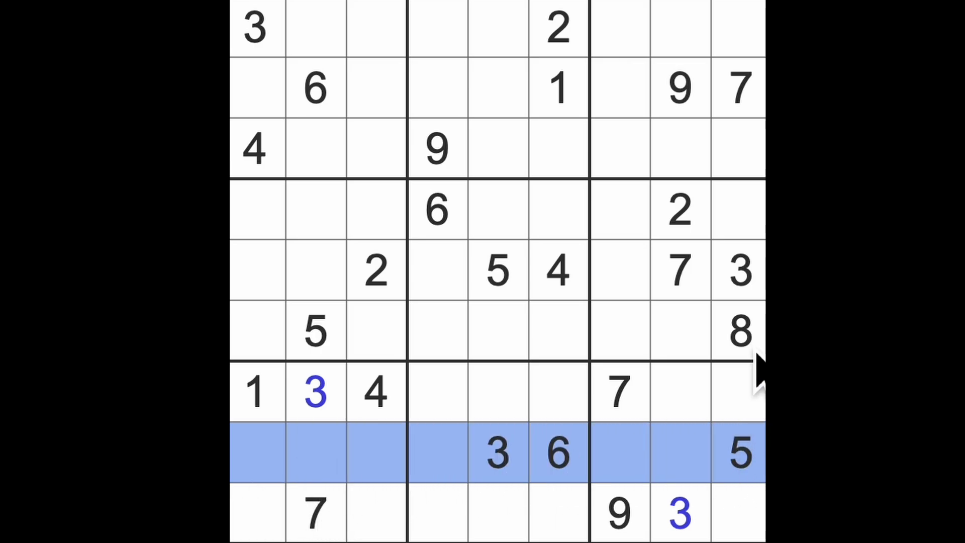
left_click(677, 391)
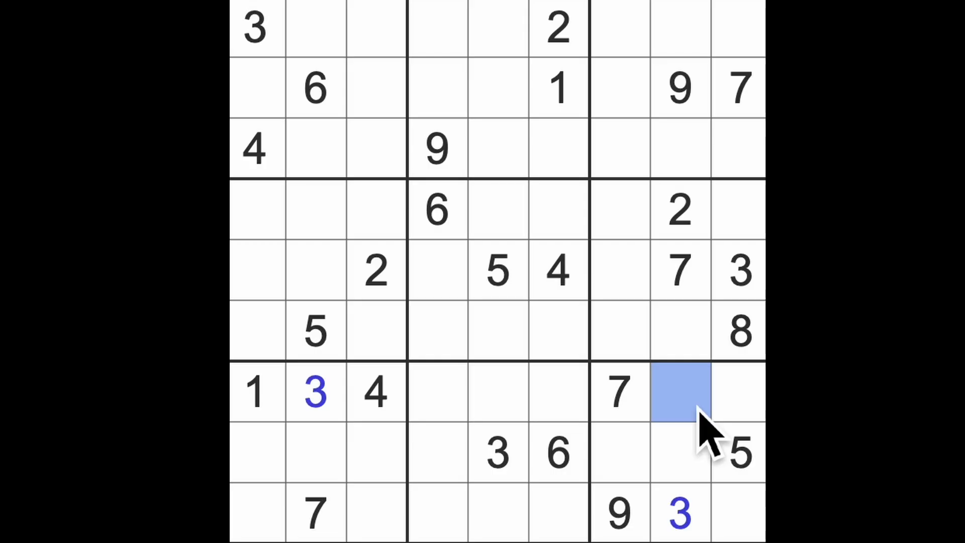
type("8")
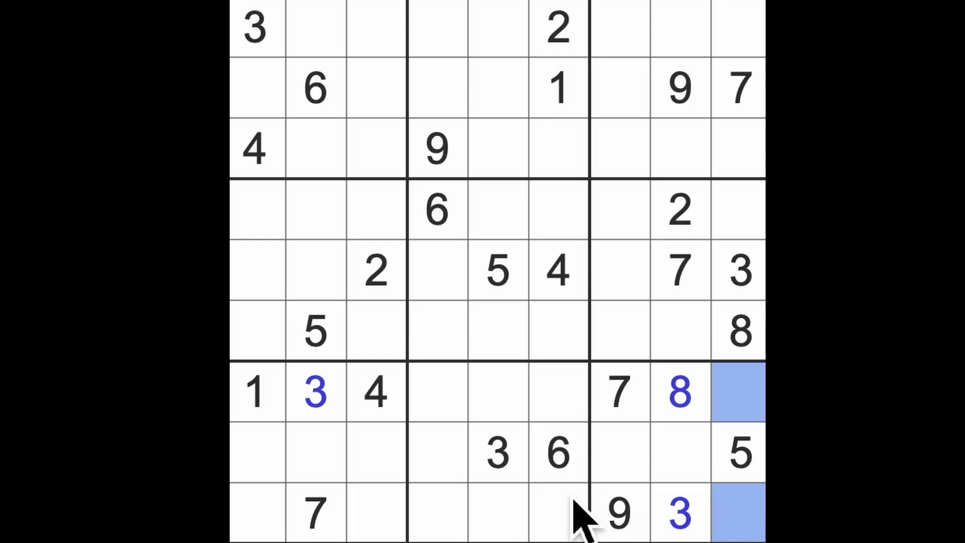
Highlight open cells in rows 7 and 9, then enter 9 at row 4, column 9.
left_click(557, 392)
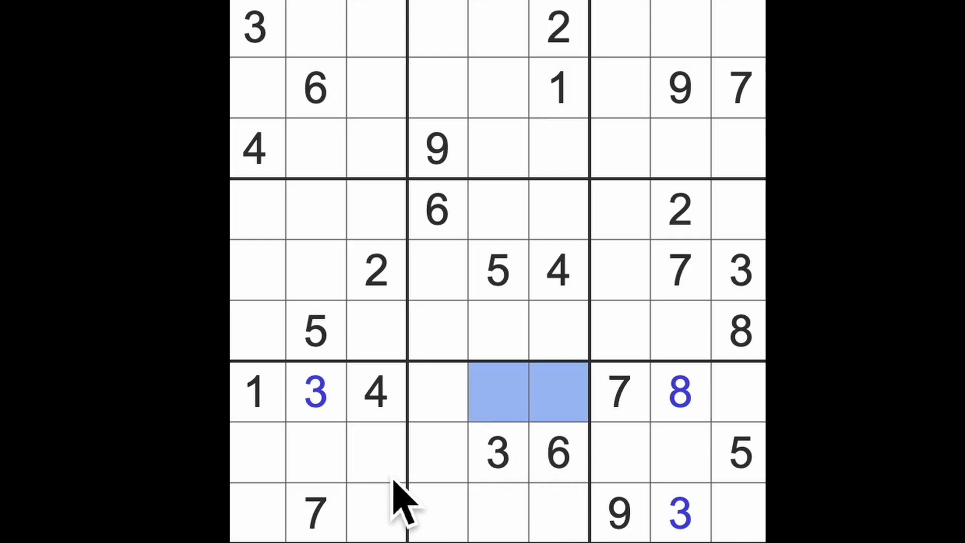
mouse_move(375, 480)
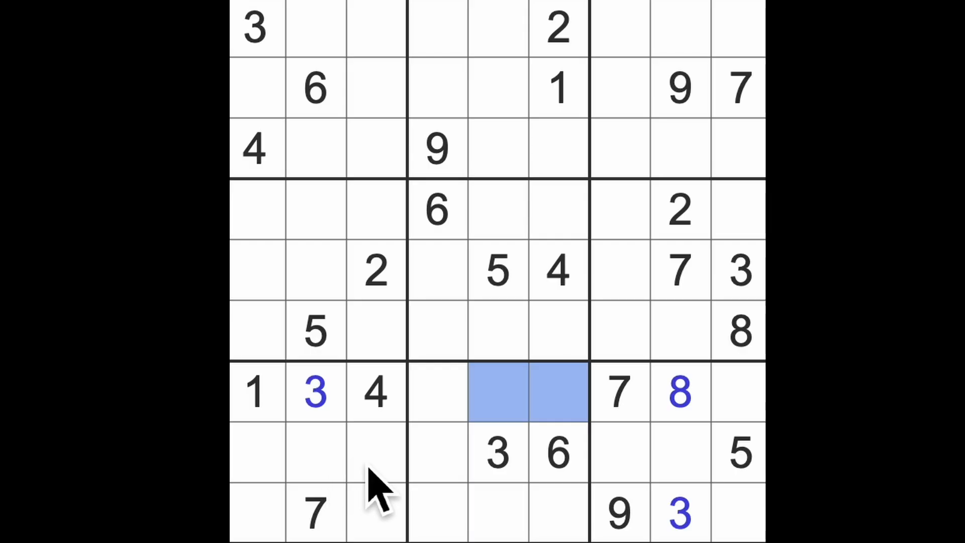
mouse_move(499, 505)
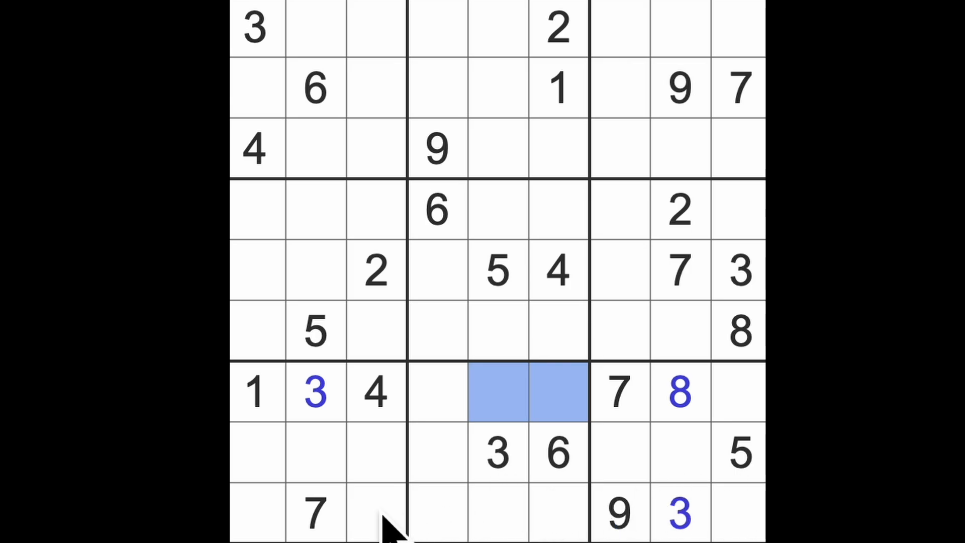
left_click(375, 514)
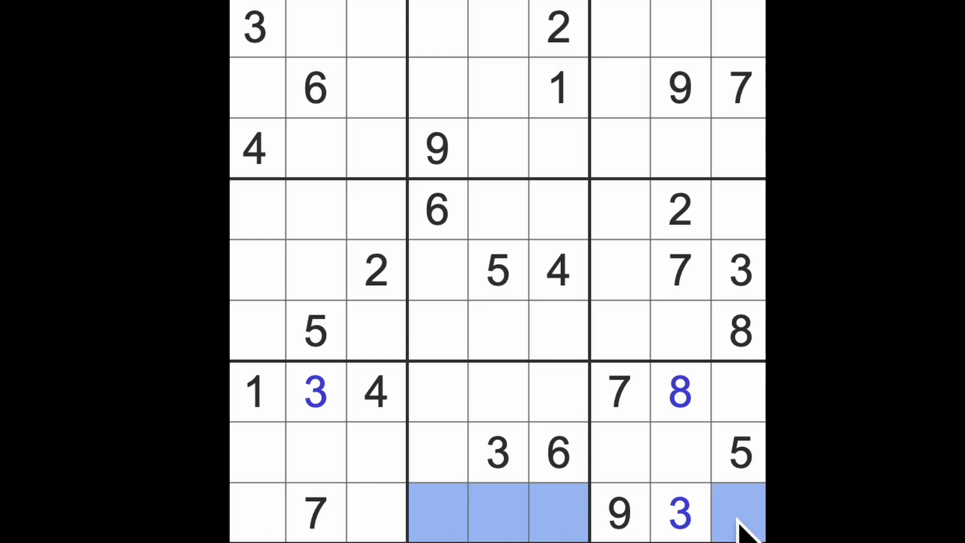
mouse_move(499, 530)
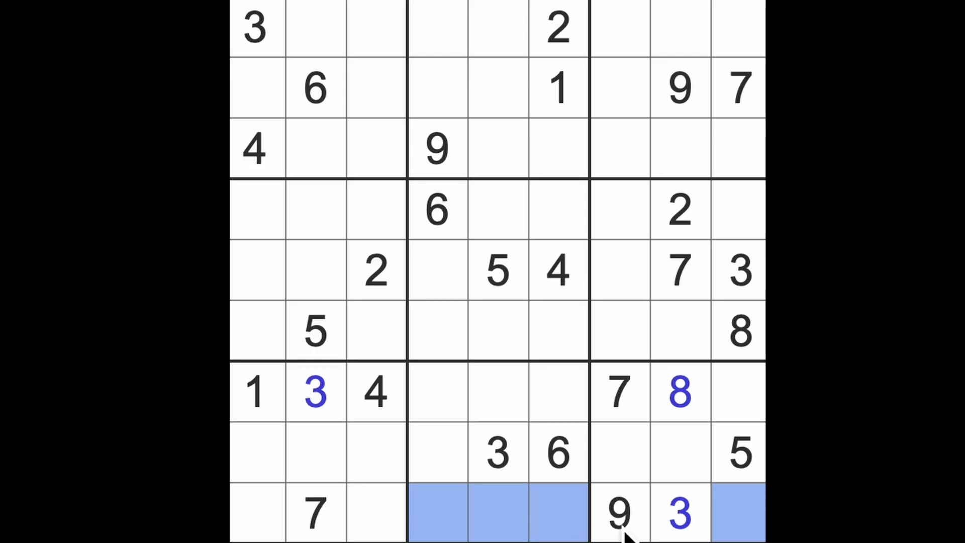
mouse_move(561, 505)
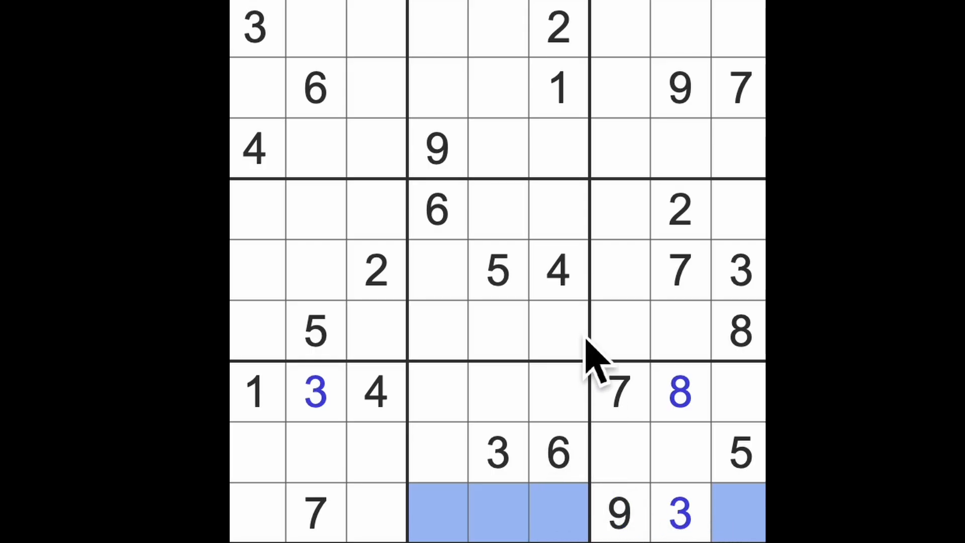
left_click(619, 331)
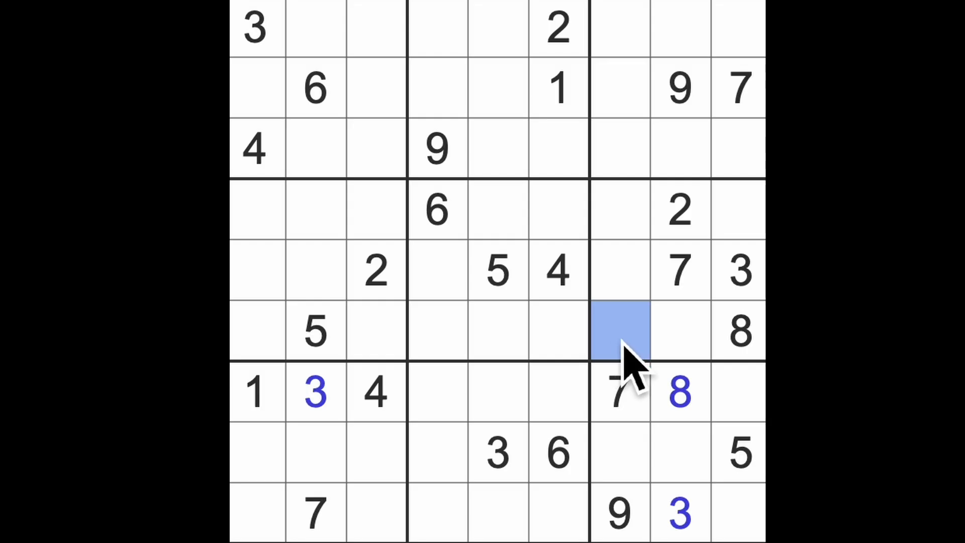
mouse_move(635, 394)
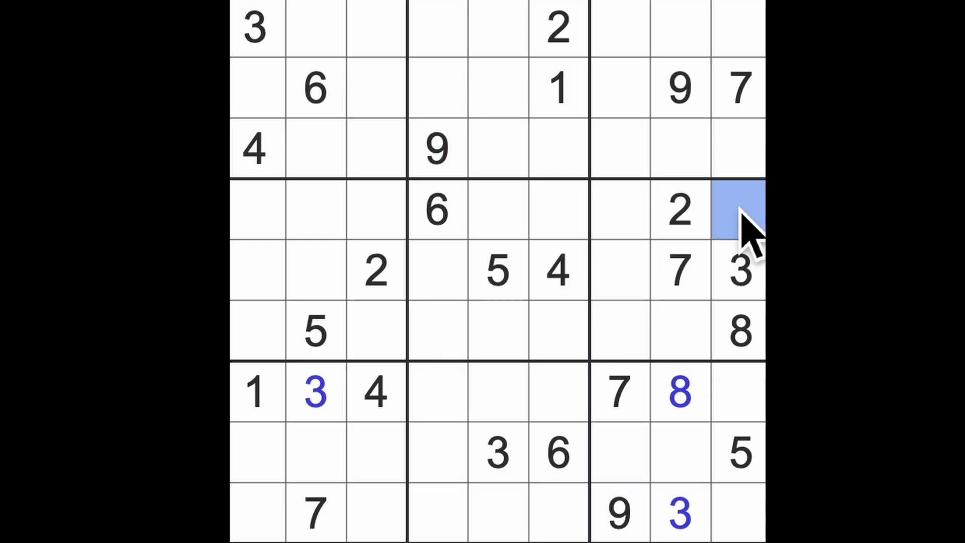
type("9")
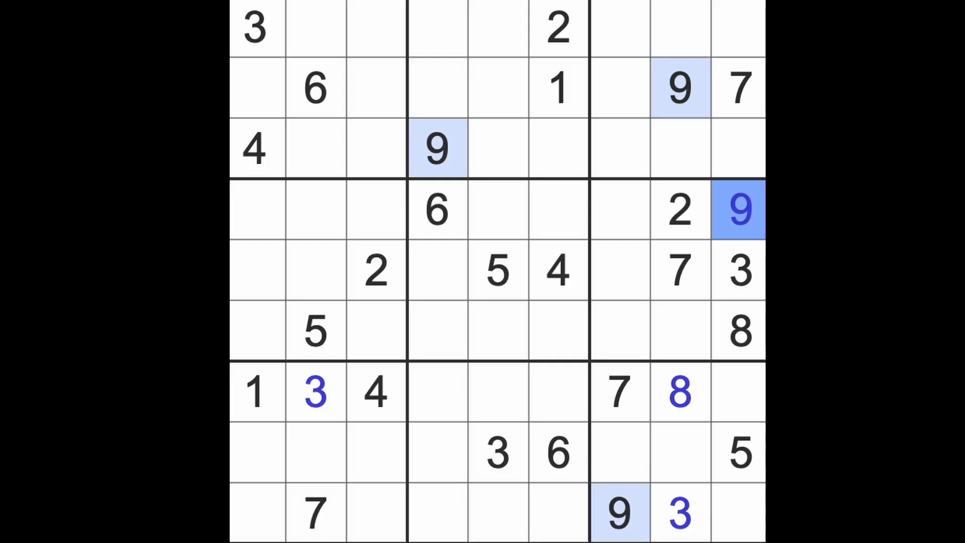
mouse_move(598, 480)
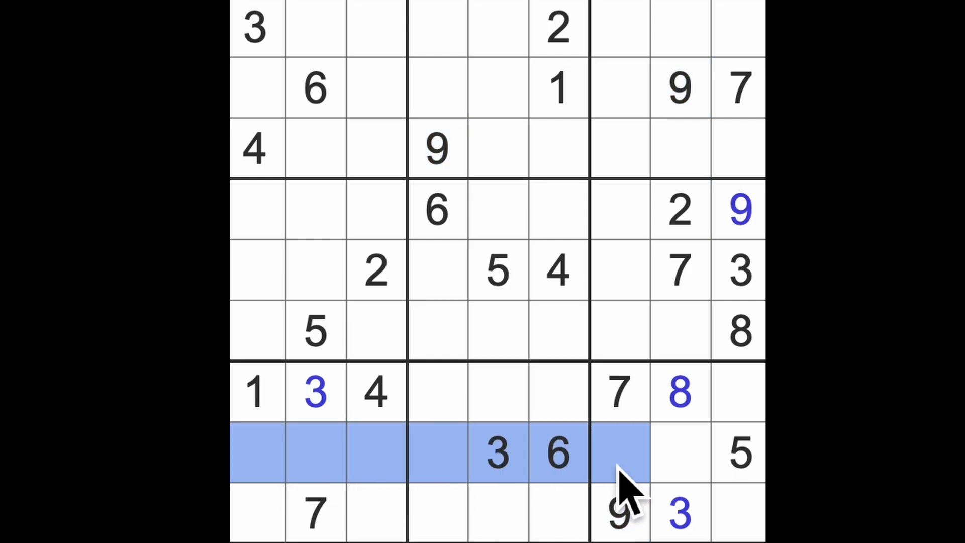
Enter 4 at row 1 column 9, 1 at row 3 column 9, and 4 at row 4 column 2.
left_click(739, 511)
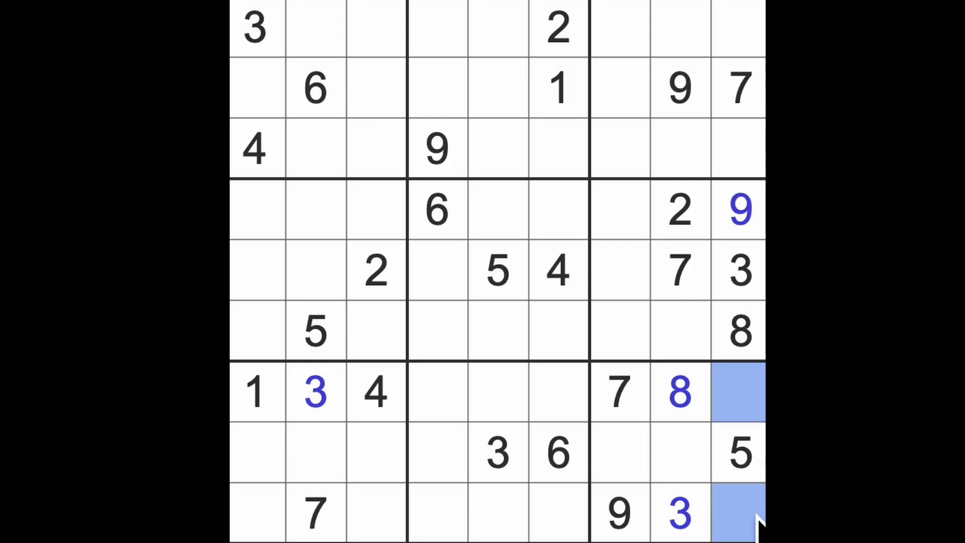
mouse_move(752, 172)
type("4")
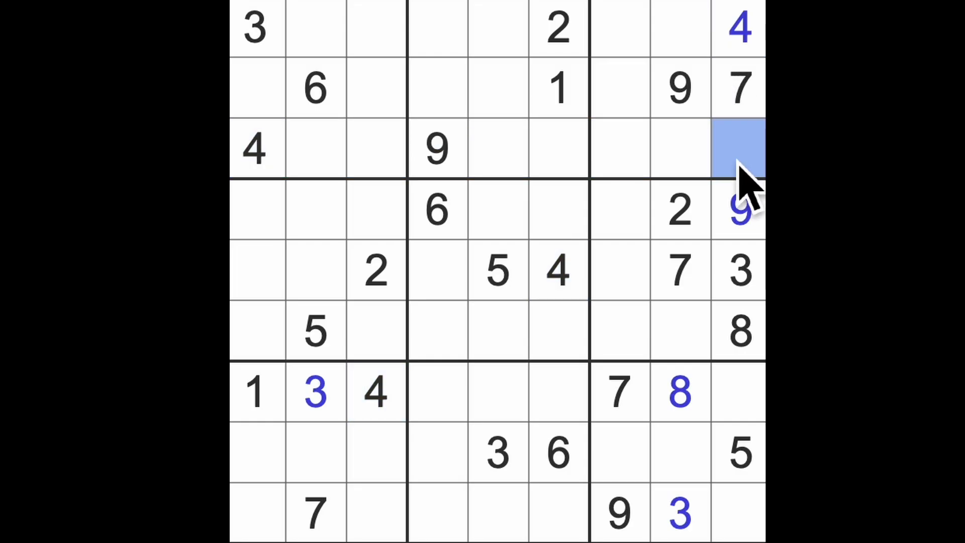
type("1")
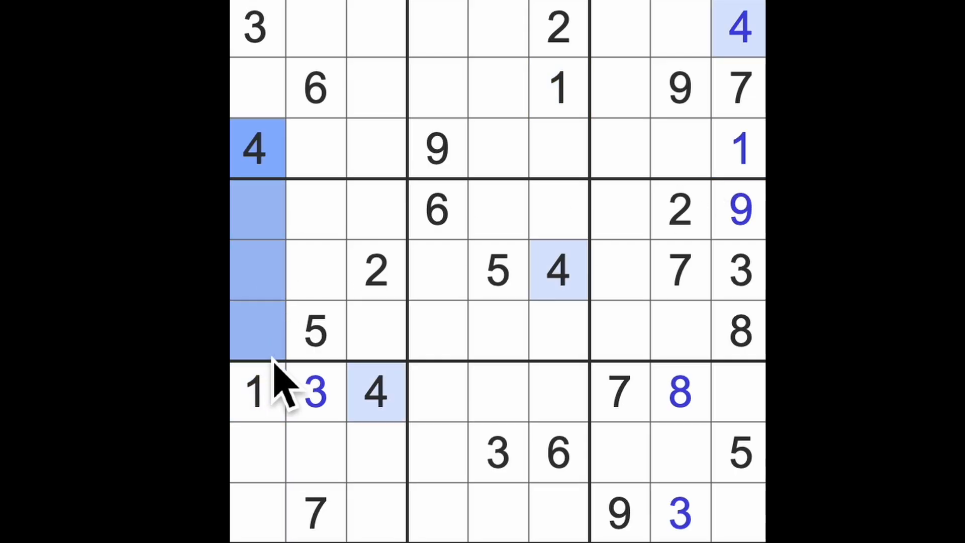
left_click(374, 271)
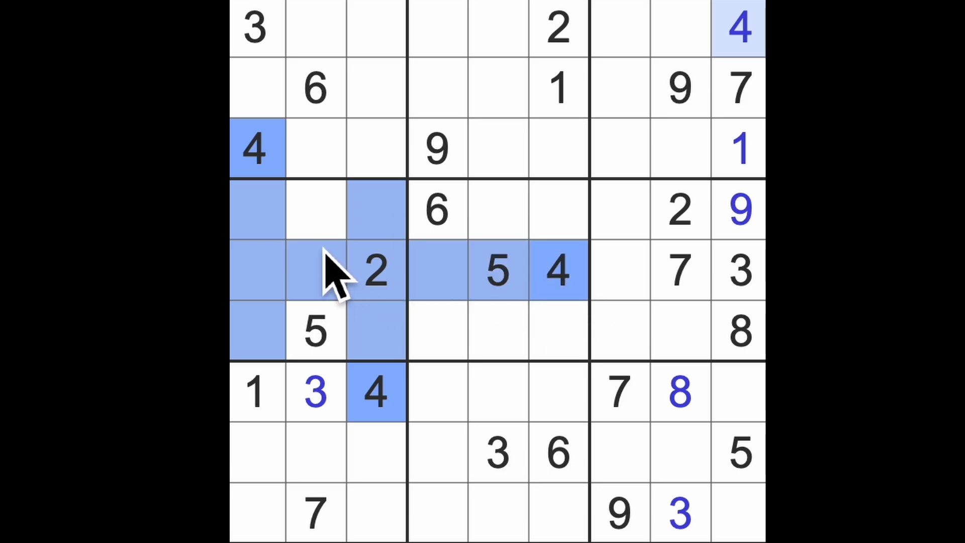
left_click(315, 209)
type("4")
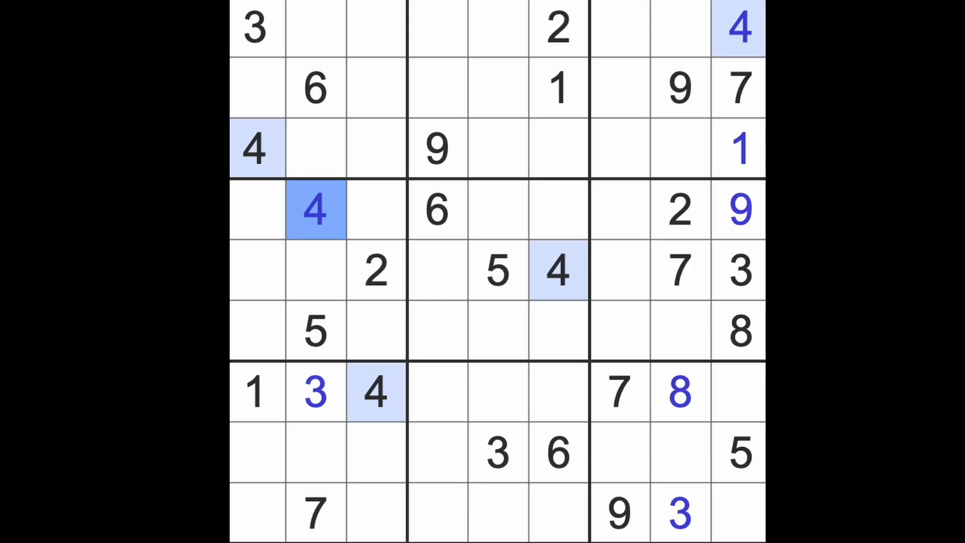
mouse_move(434, 323)
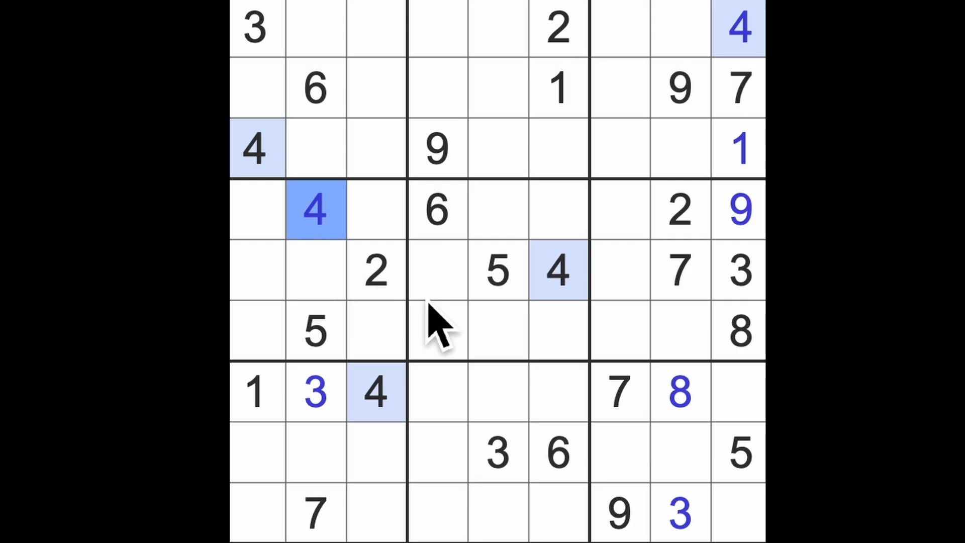
mouse_move(455, 348)
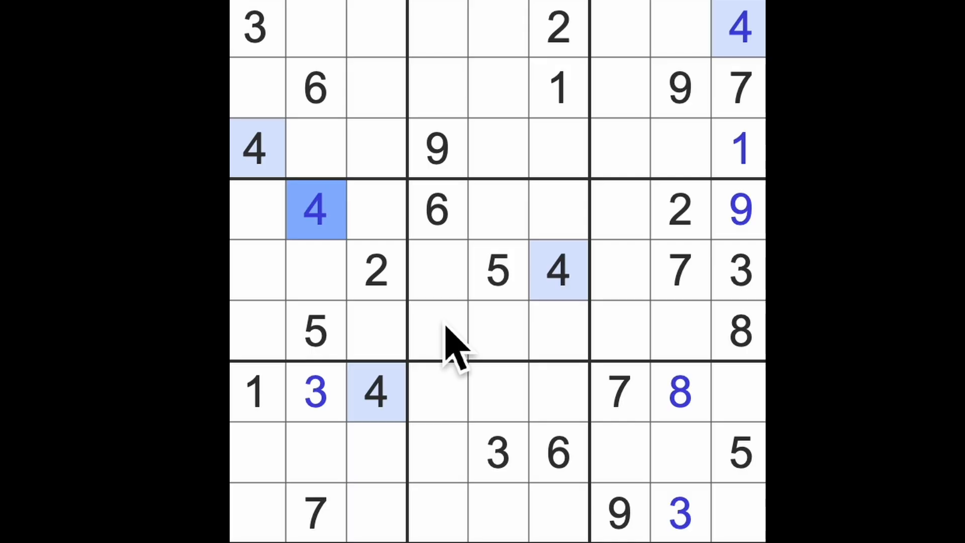
mouse_move(480, 370)
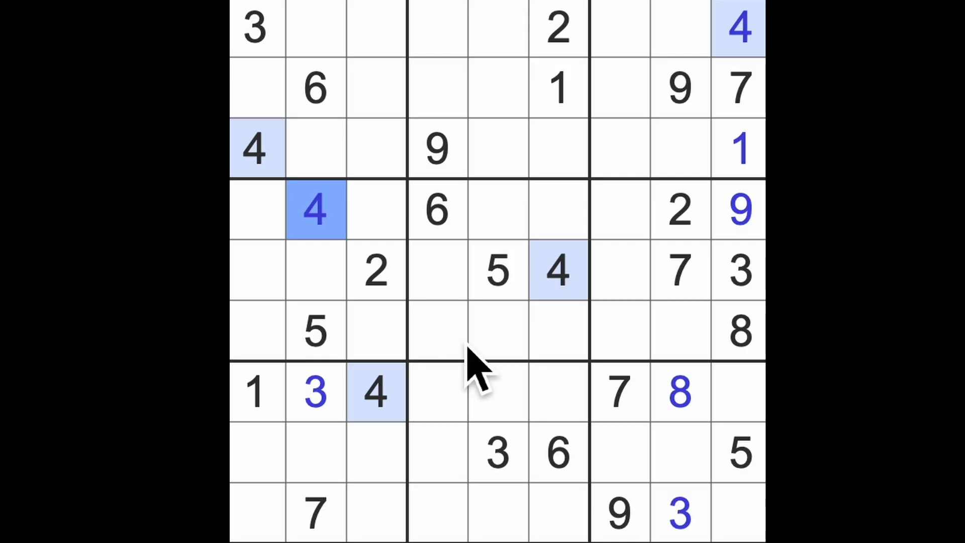
mouse_move(499, 395)
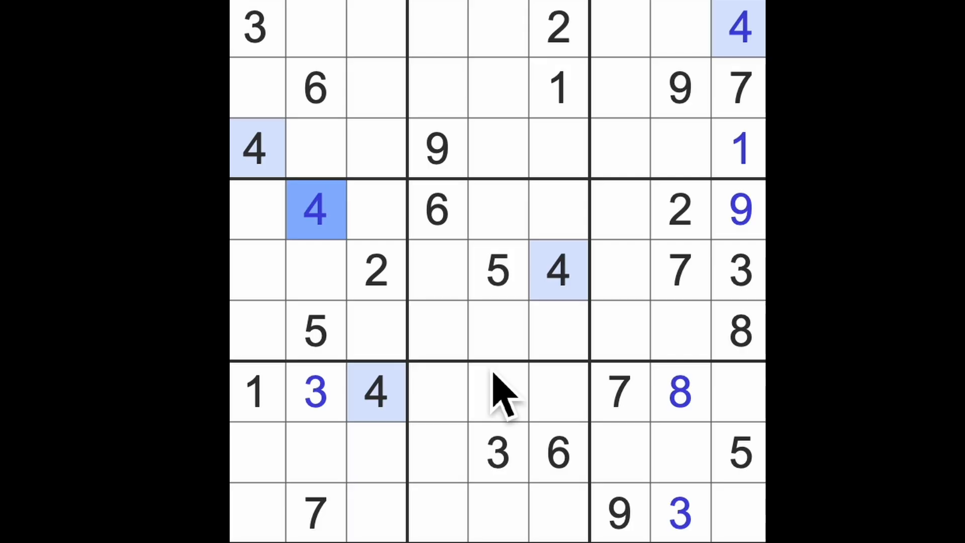
mouse_move(514, 394)
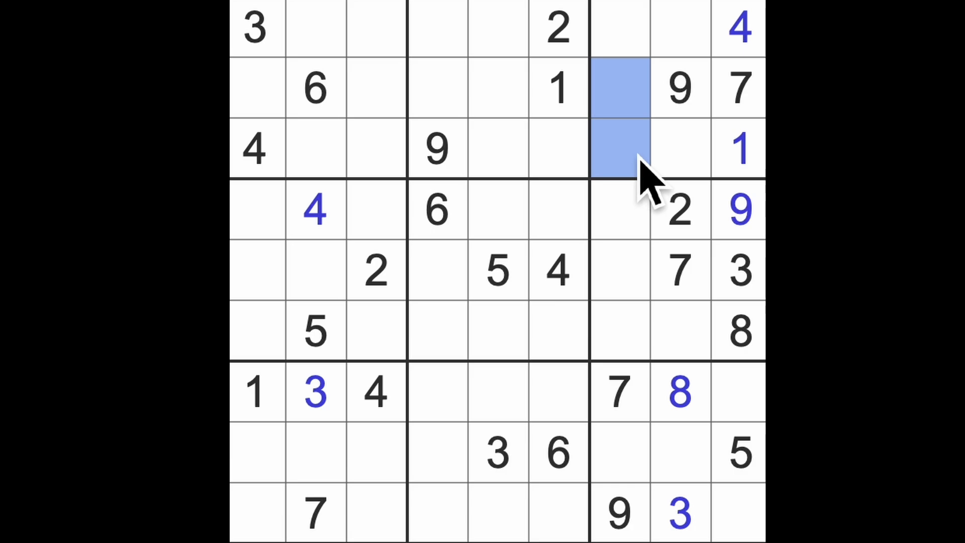
Check cells in columns 7 and 8 to fill the 6 at row 6, column 7.
left_click(678, 392)
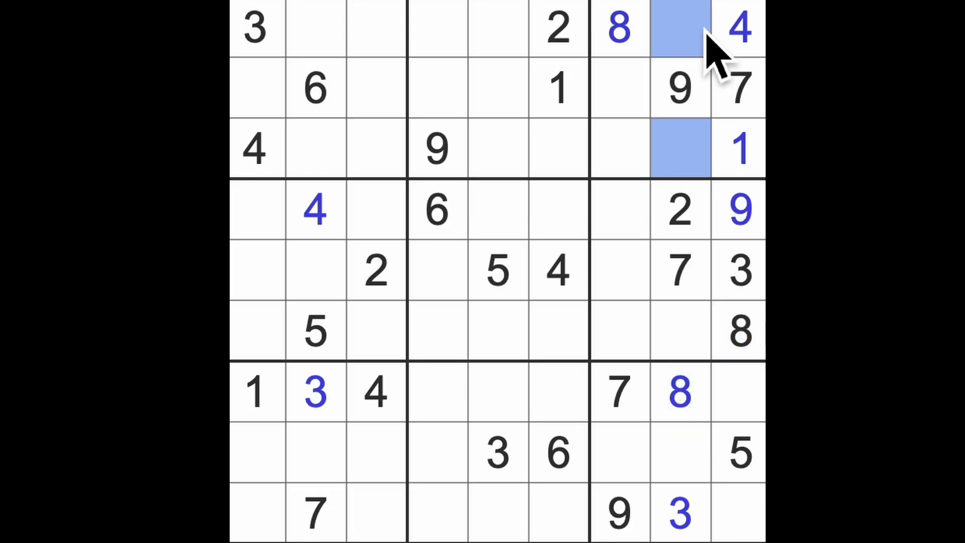
mouse_move(723, 68)
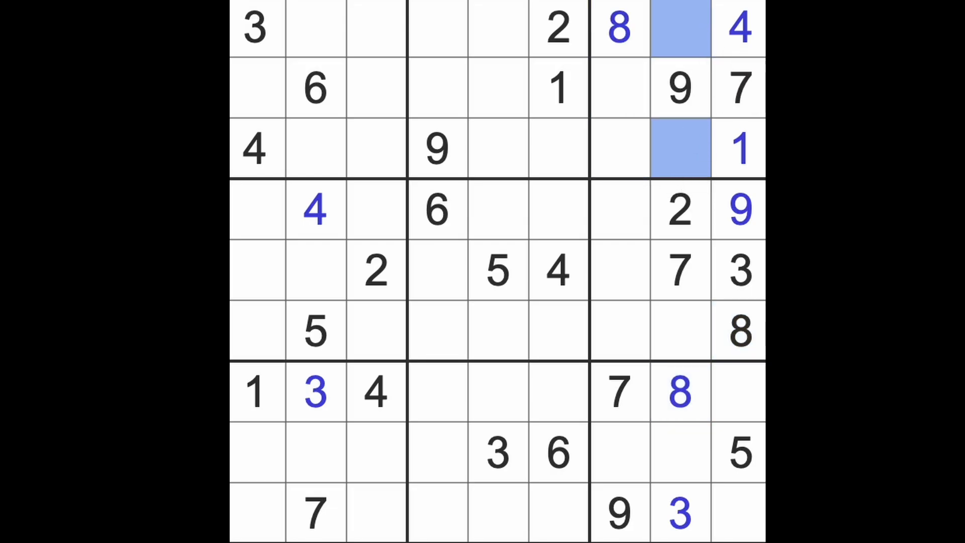
mouse_move(727, 333)
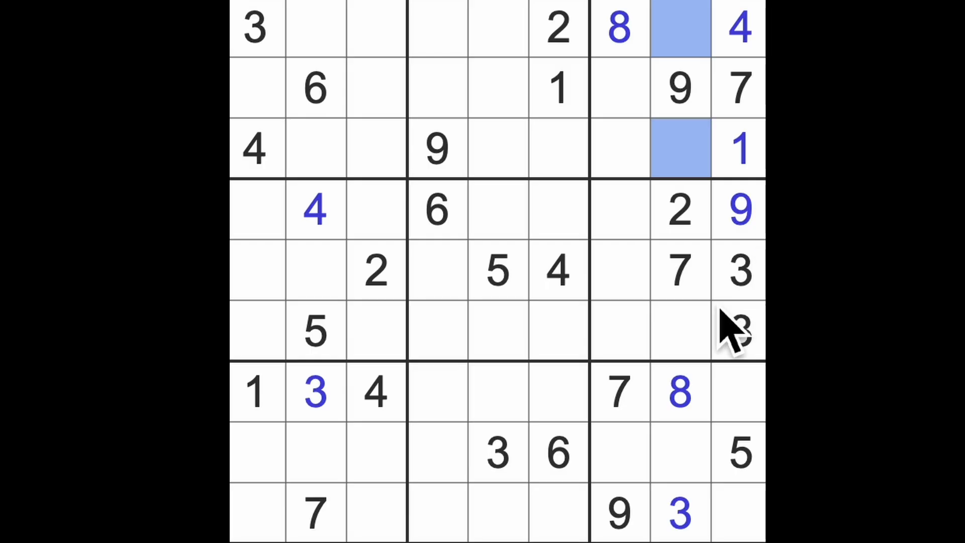
left_click(677, 330)
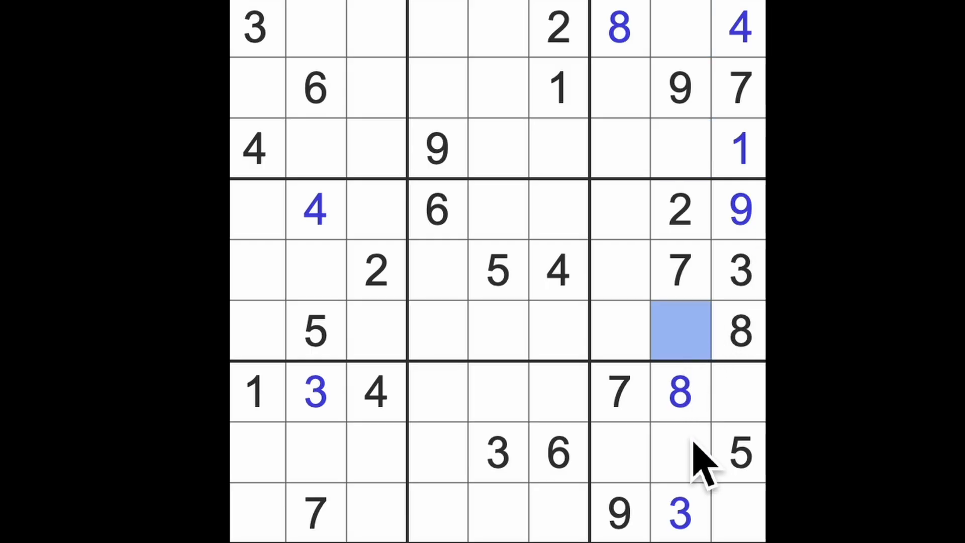
left_click(679, 452)
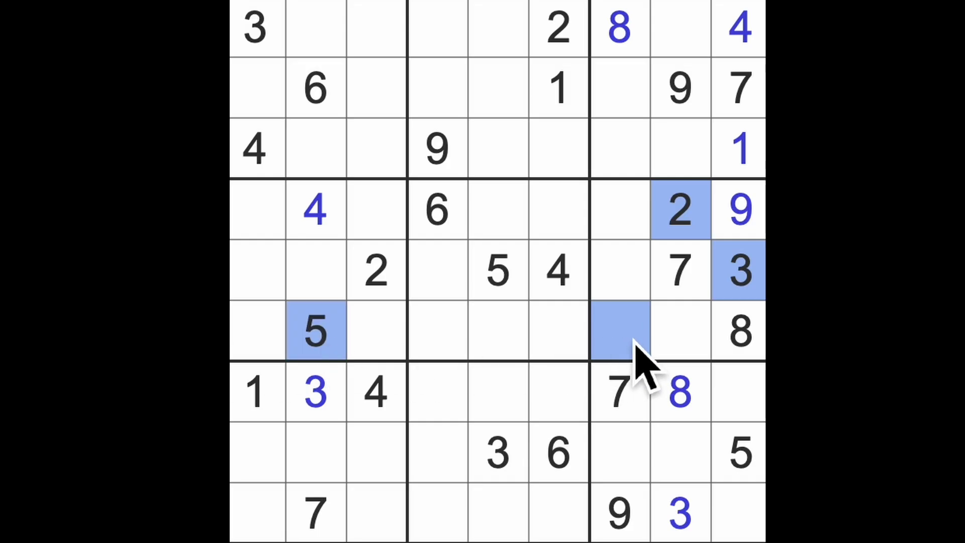
mouse_move(656, 333)
type("6")
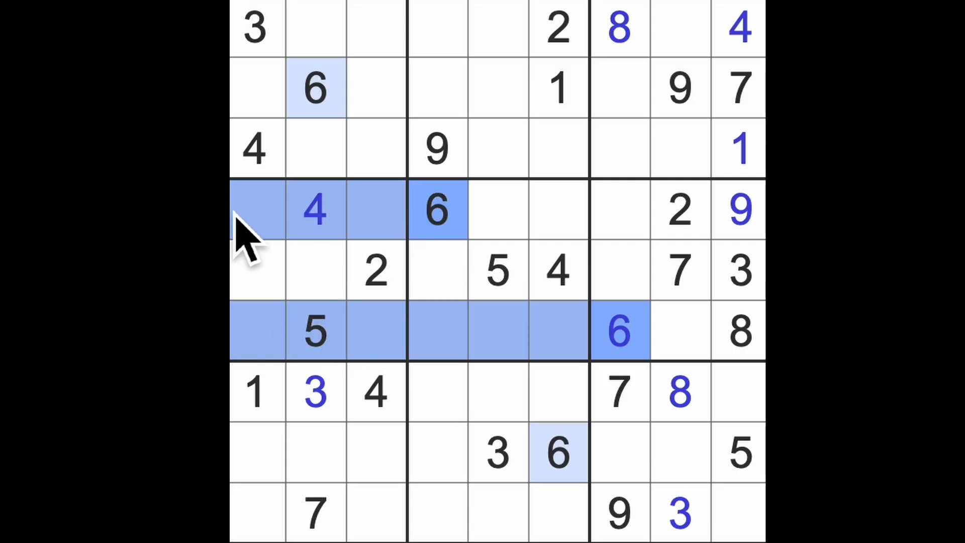
Complete row 5 with 6 at column 1 and 1 at column 7, plus a 4 lower down.
left_click(256, 271)
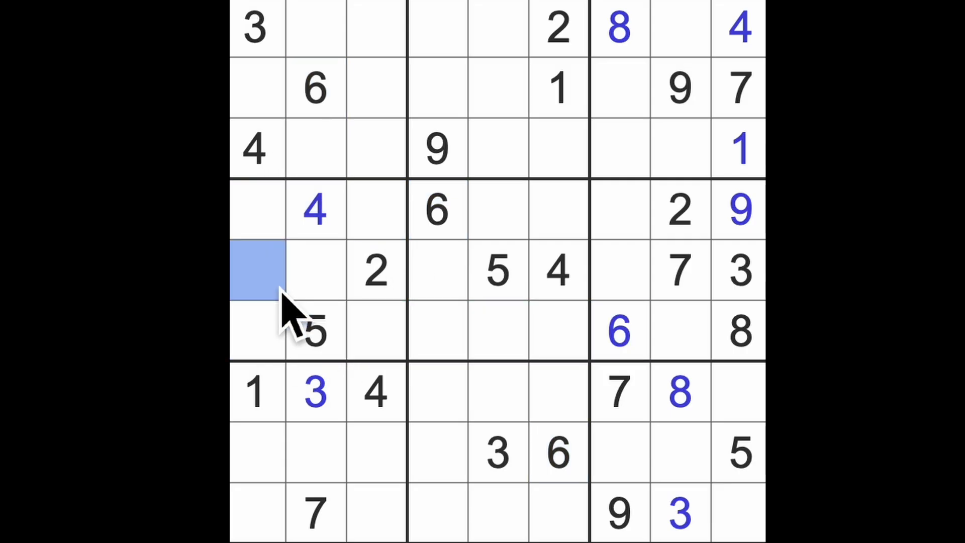
type("6")
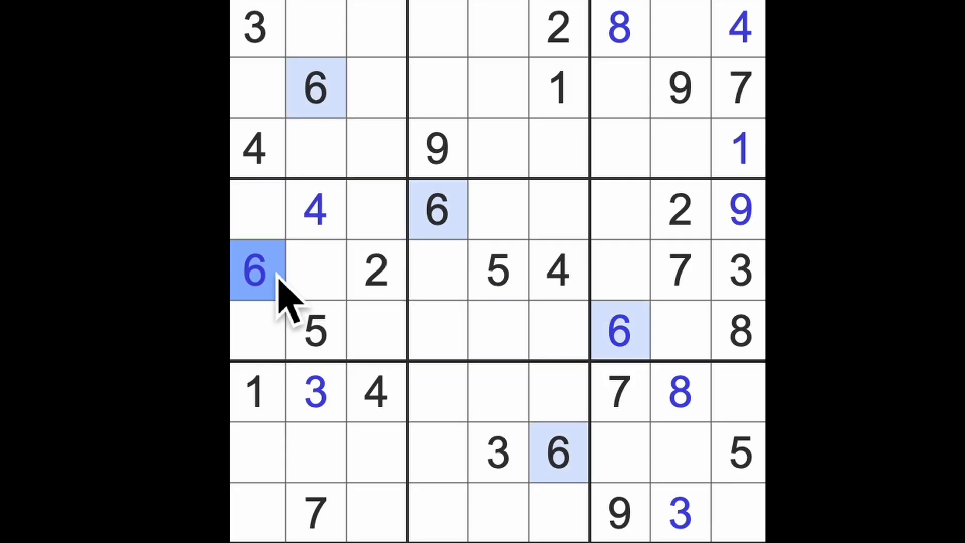
left_click(255, 511)
type("5")
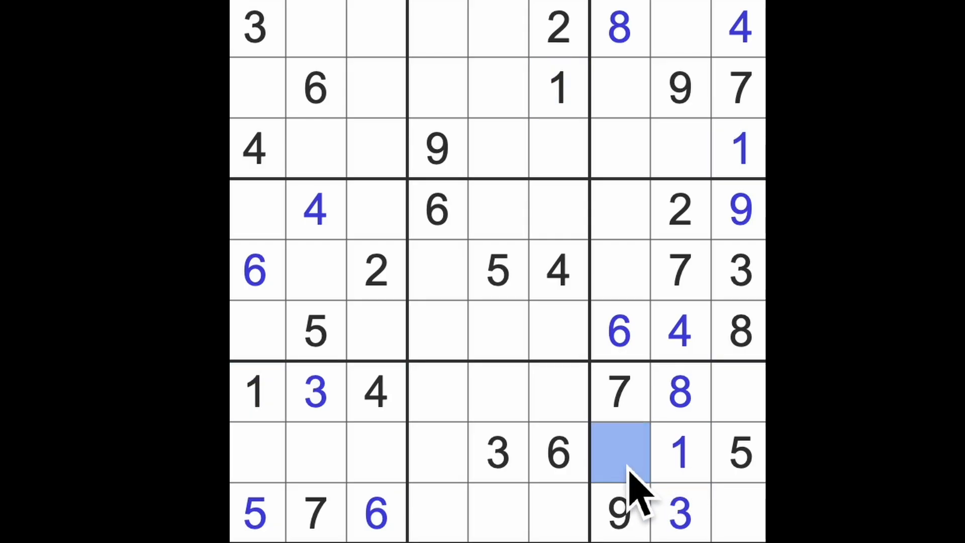
type("4")
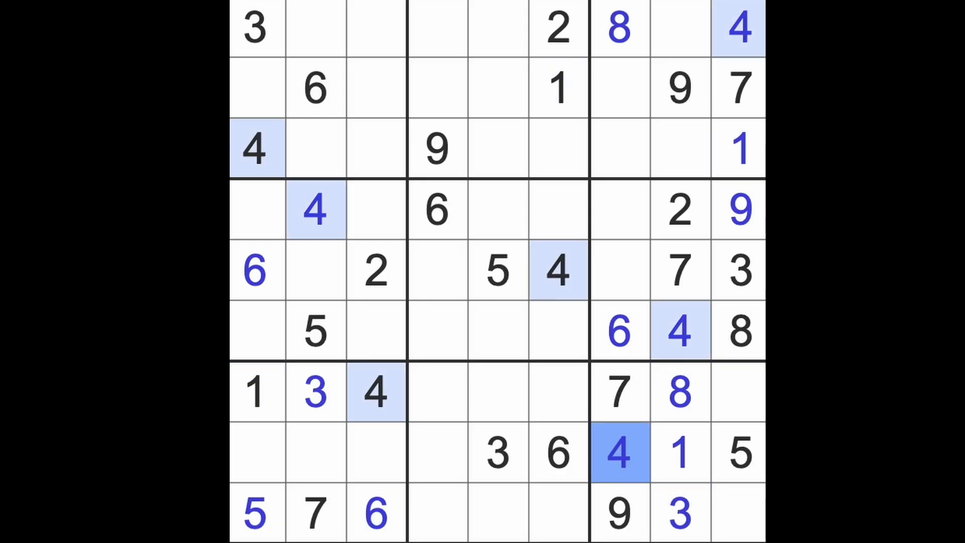
mouse_move(646, 308)
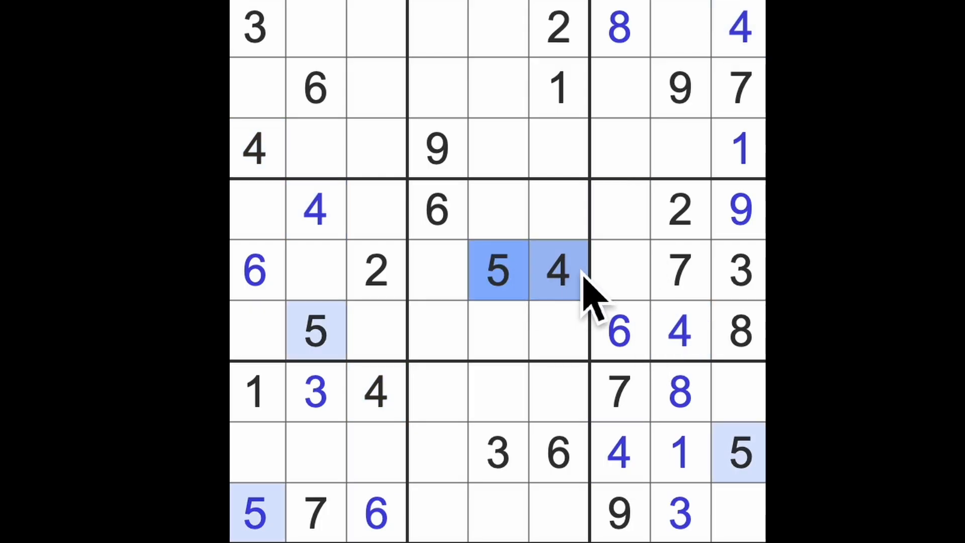
left_click(619, 271)
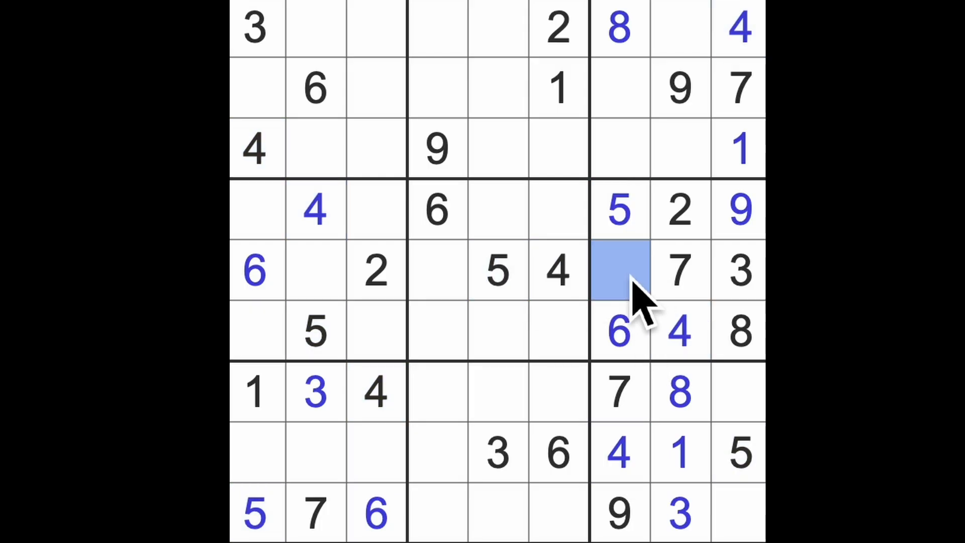
type("1")
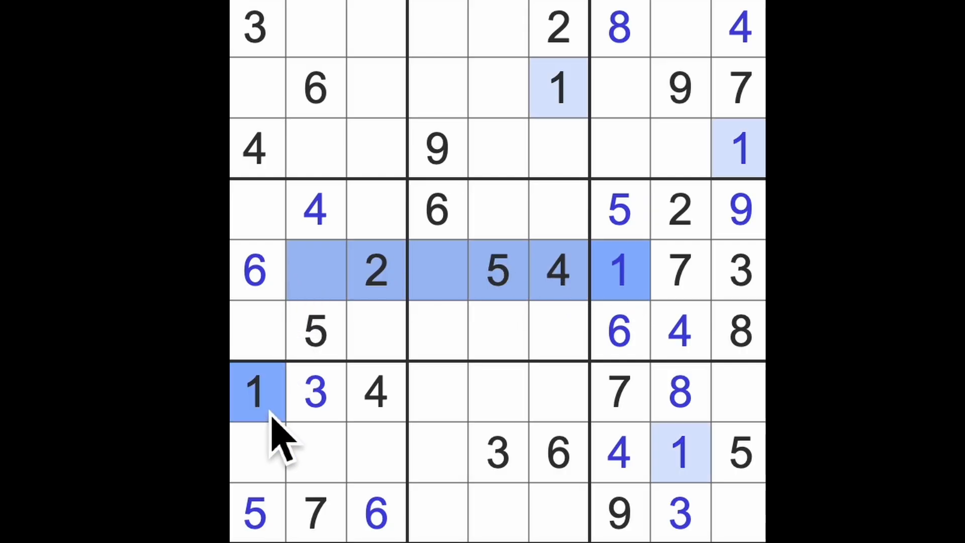
Place 1 at row 1 column 2 and 7 at row 8 column 4.
left_click(379, 209)
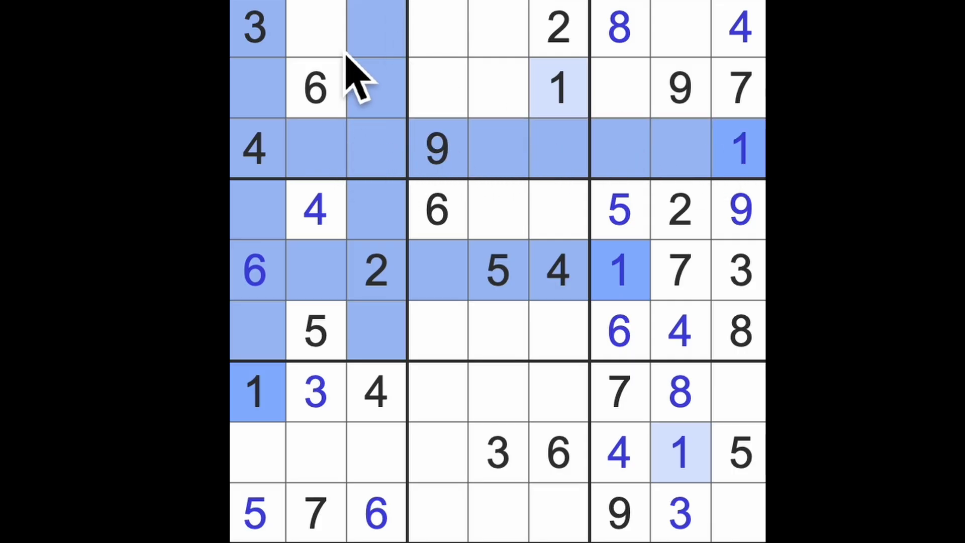
left_click(316, 27)
type("1")
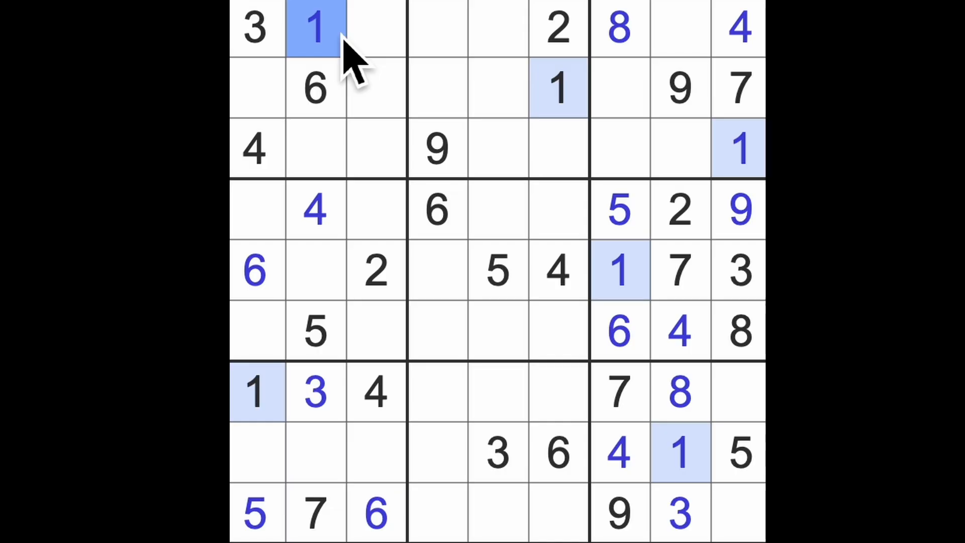
mouse_move(412, 154)
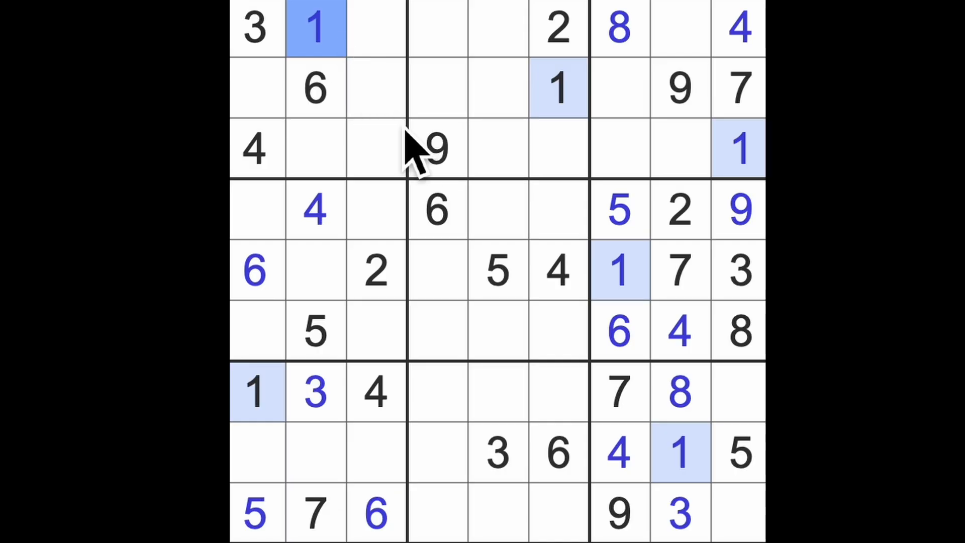
mouse_move(450, 173)
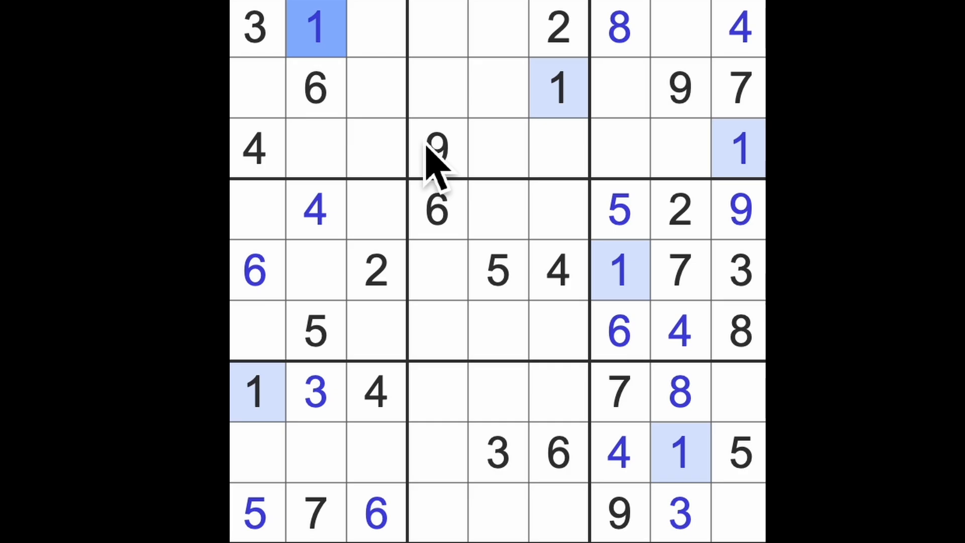
mouse_move(394, 172)
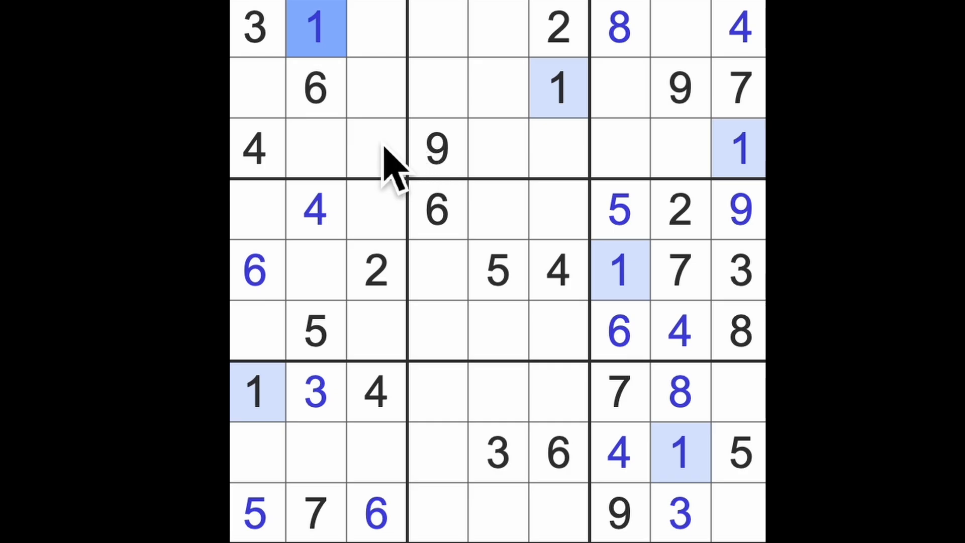
mouse_move(474, 191)
type("8")
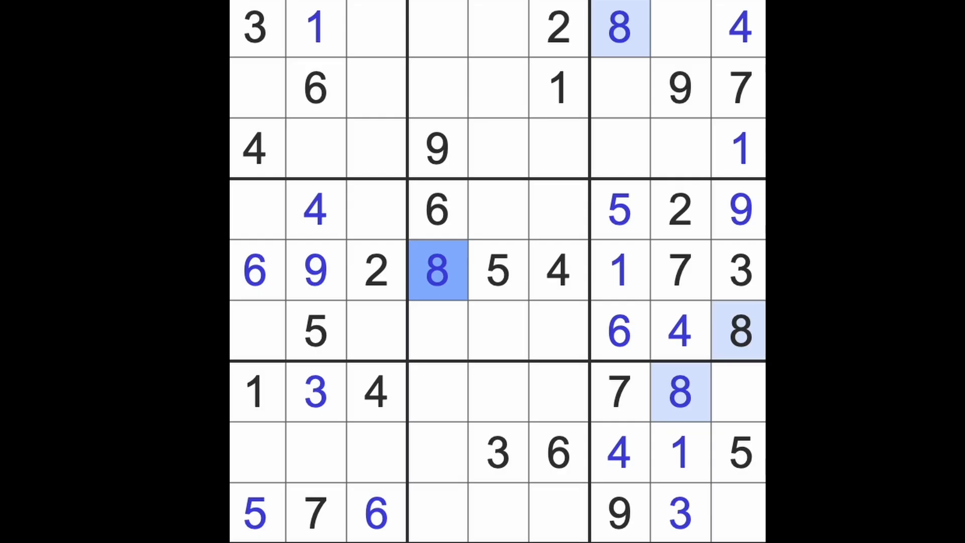
left_click(283, 452)
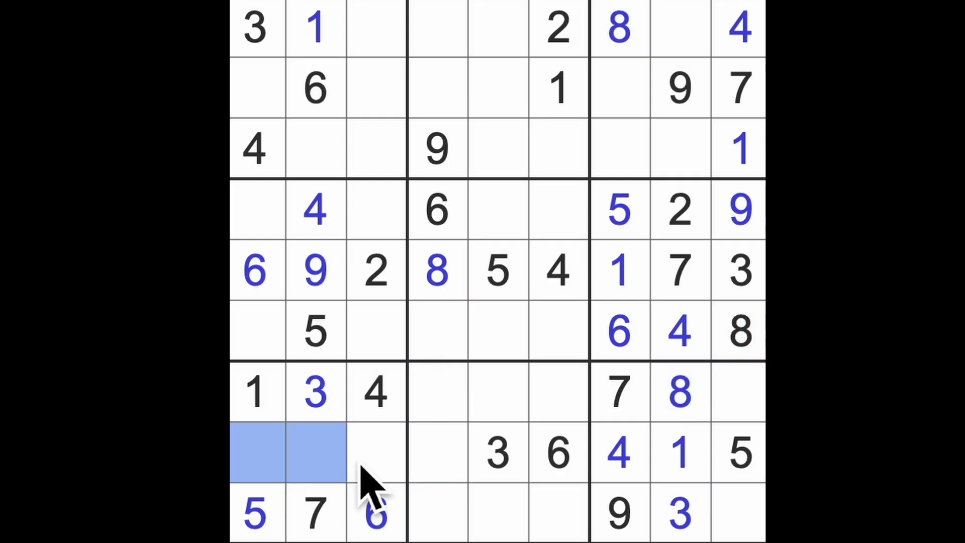
left_click(376, 452)
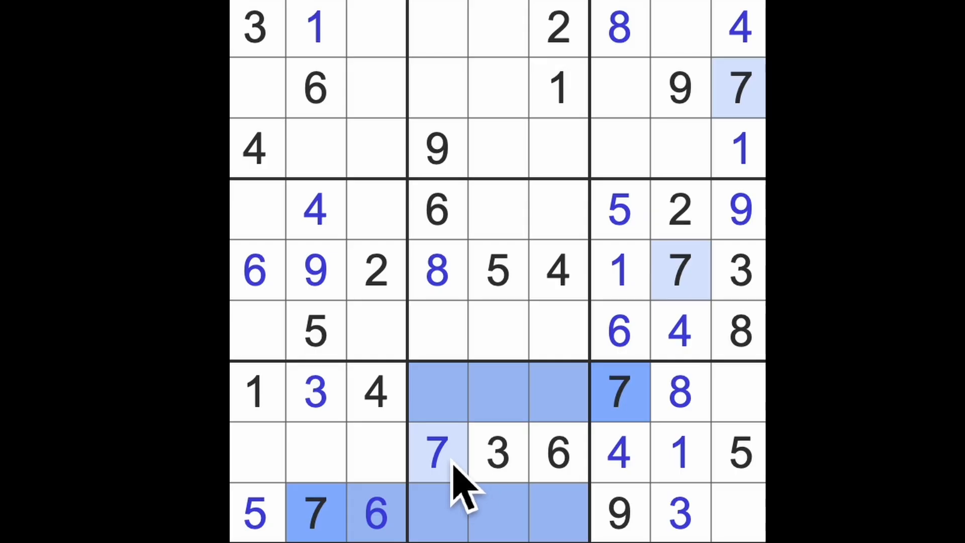
left_click(436, 452)
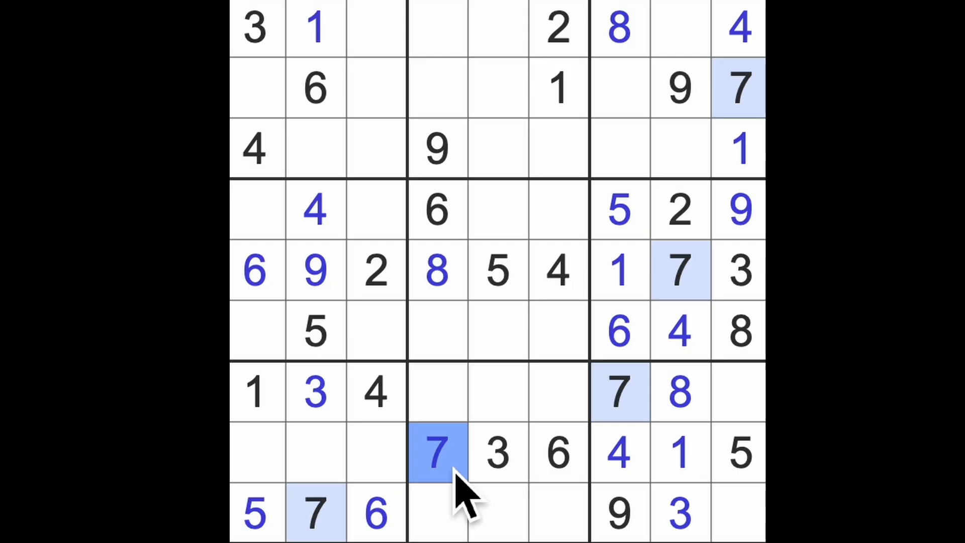
mouse_move(406, 394)
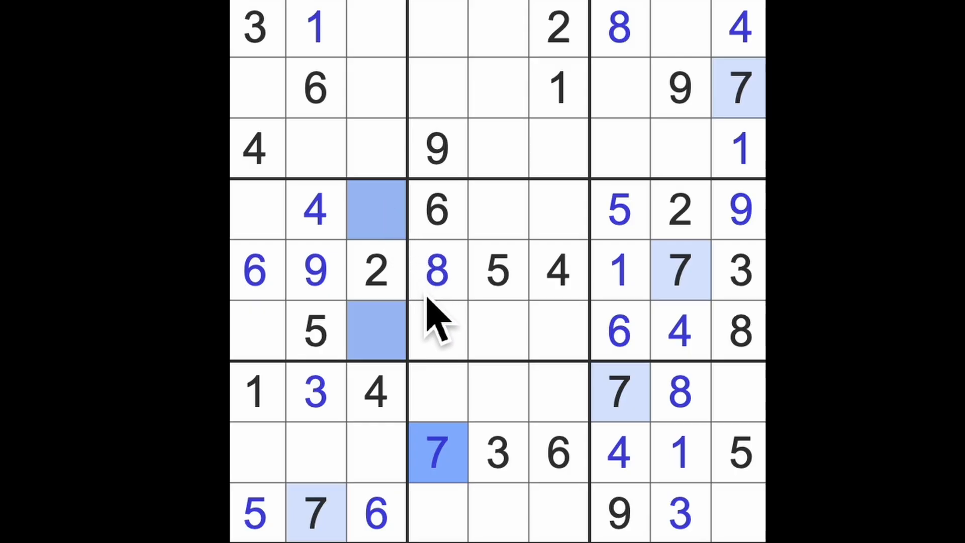
mouse_move(441, 336)
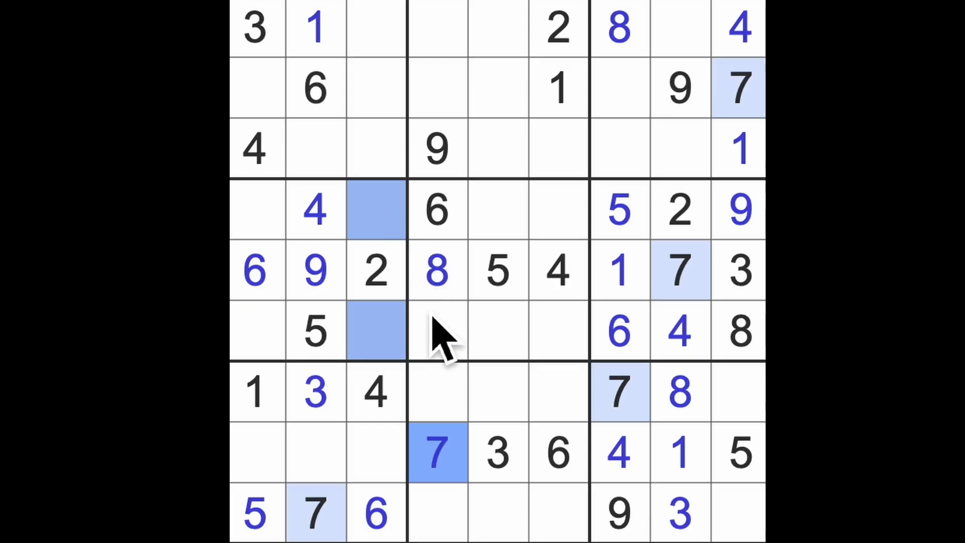
mouse_move(444, 345)
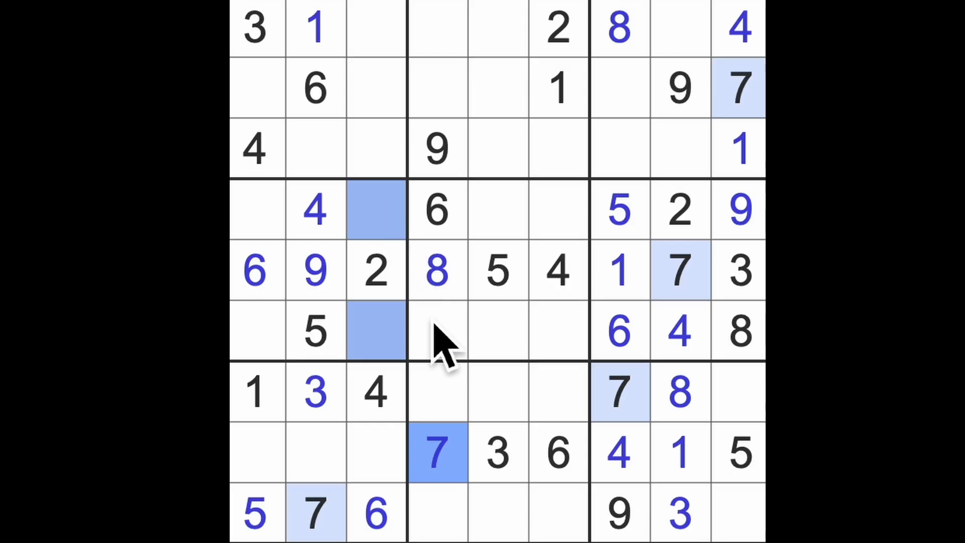
mouse_move(409, 218)
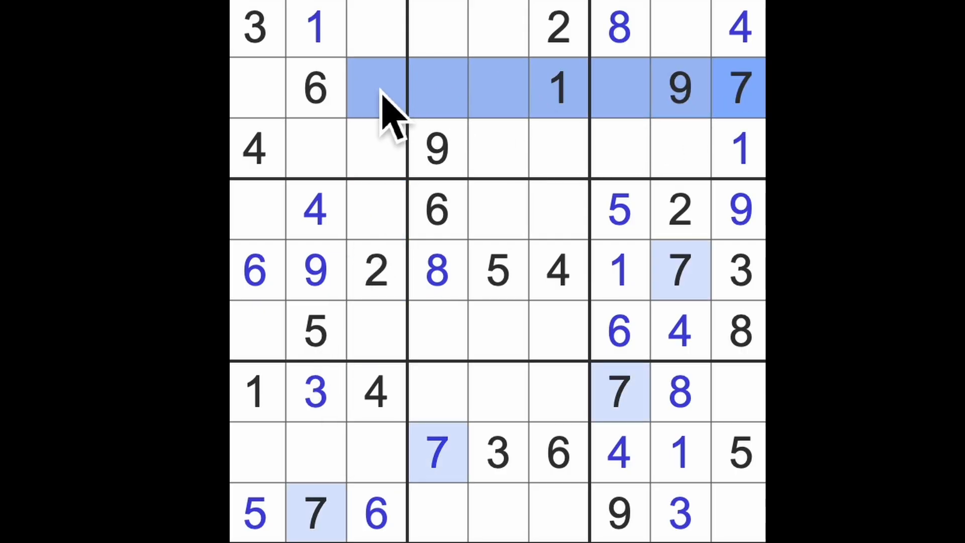
mouse_move(256, 101)
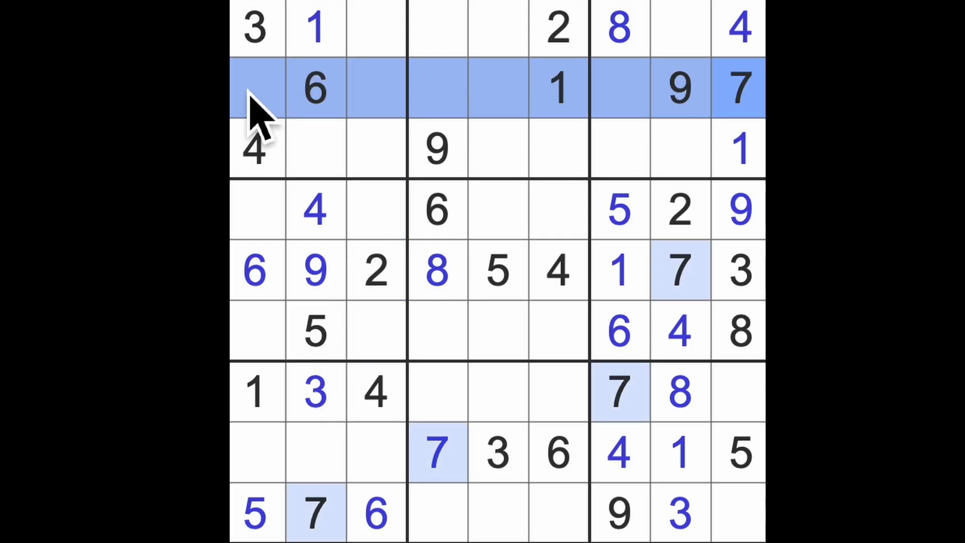
Place 8 at row 4, column 1 and 7 at row 6, column 1.
left_click(257, 329)
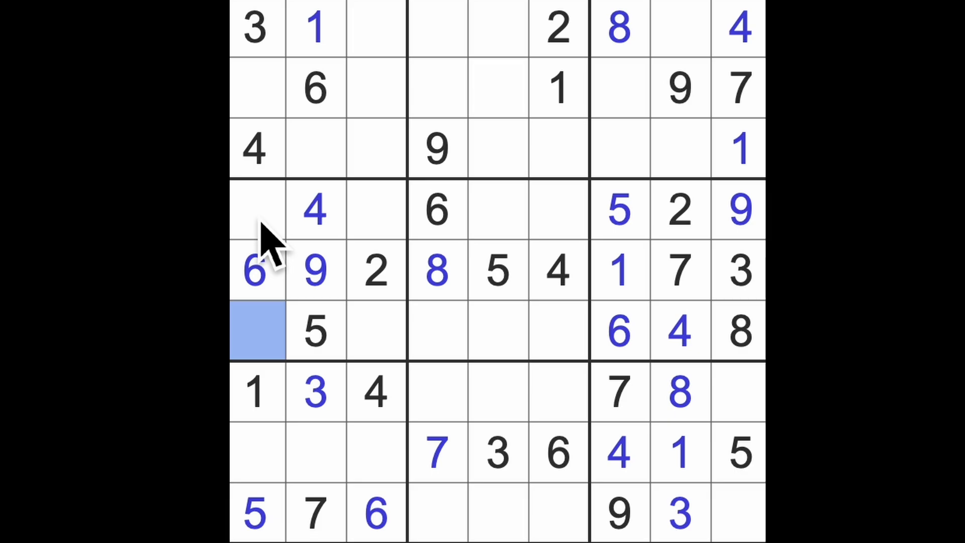
left_click(255, 209)
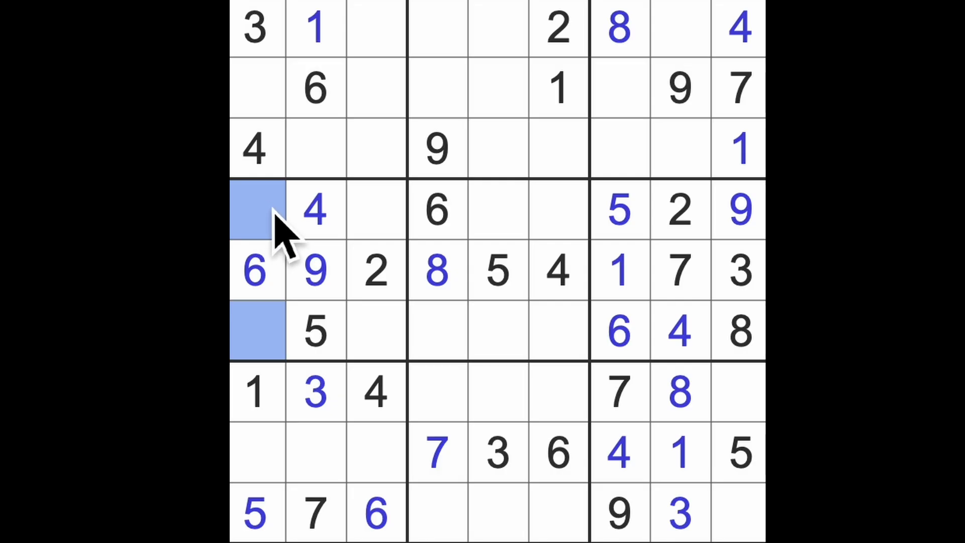
mouse_move(545, 307)
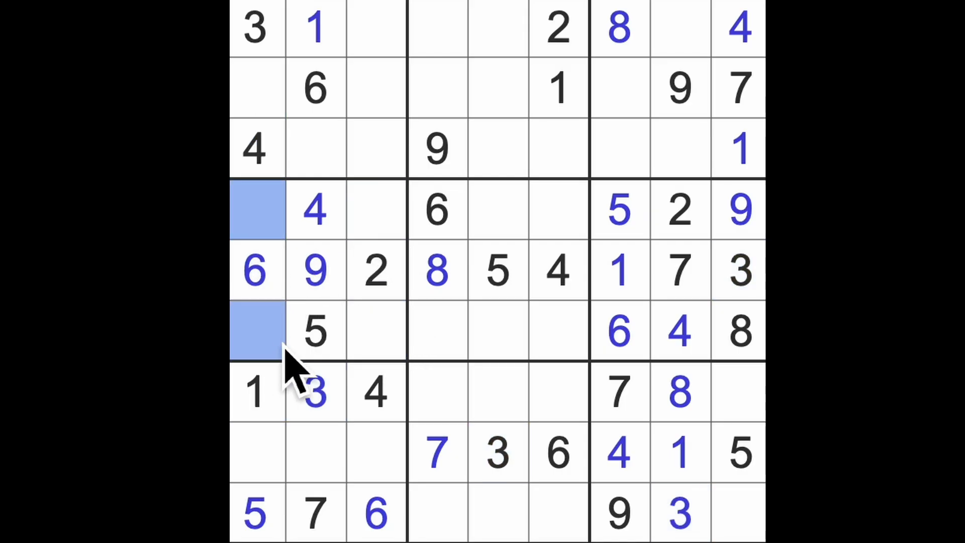
left_click(257, 331)
type("8")
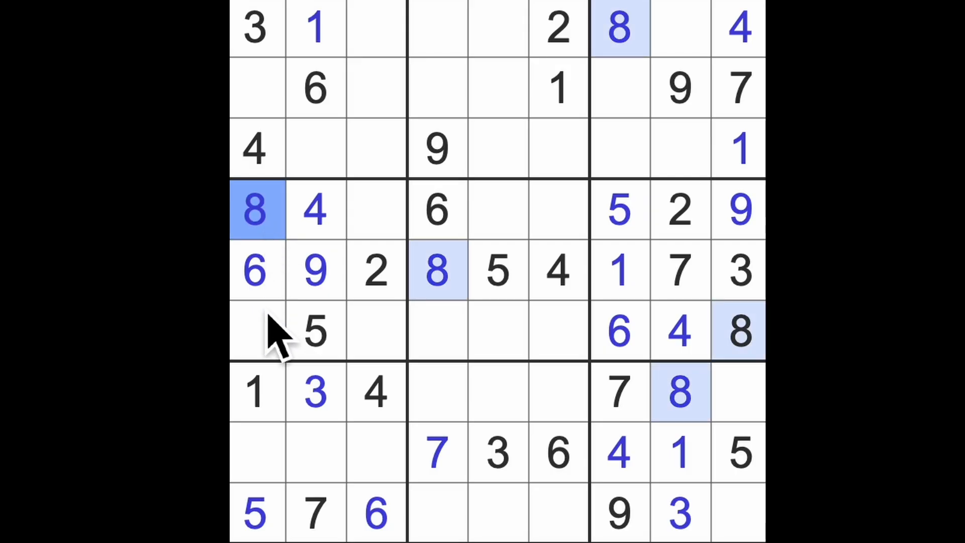
left_click(255, 331)
type("7")
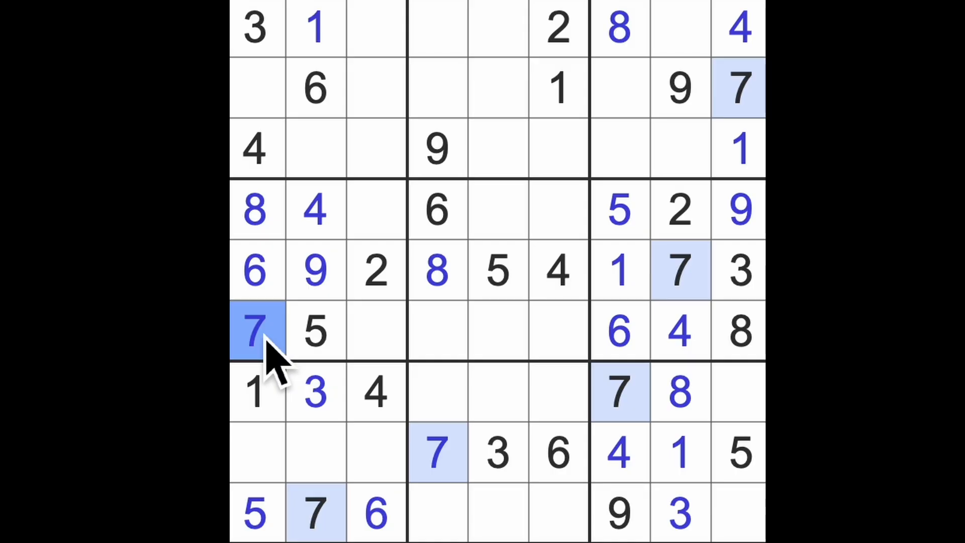
mouse_move(280, 363)
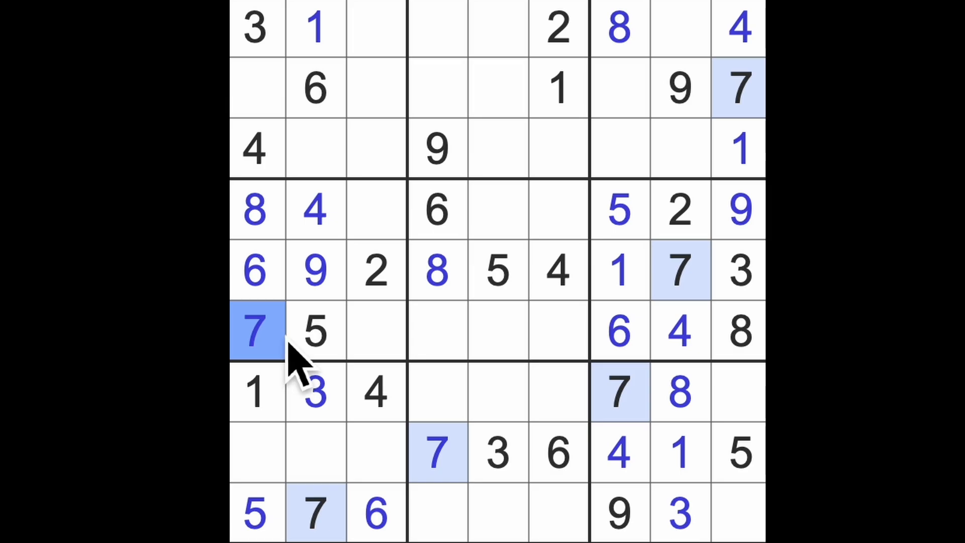
mouse_move(313, 357)
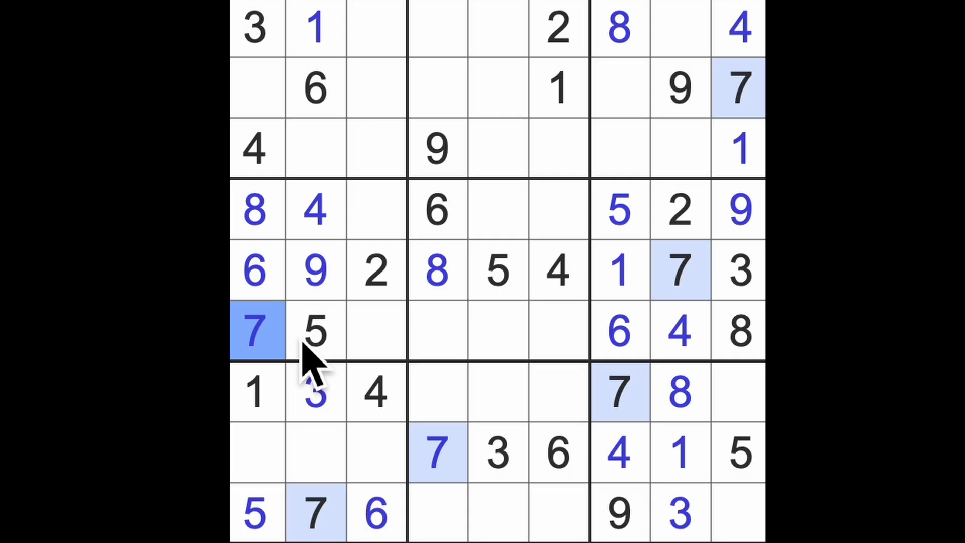
mouse_move(431, 394)
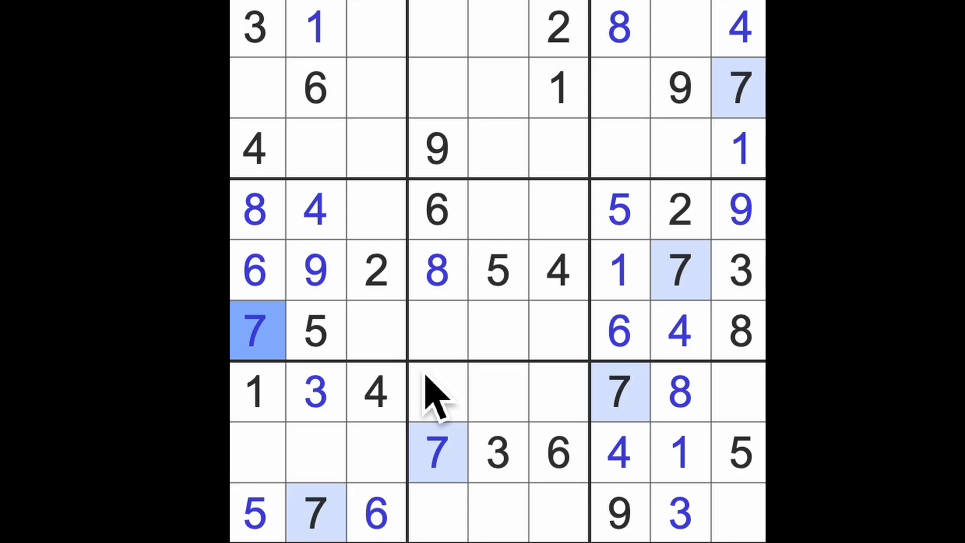
mouse_move(671, 148)
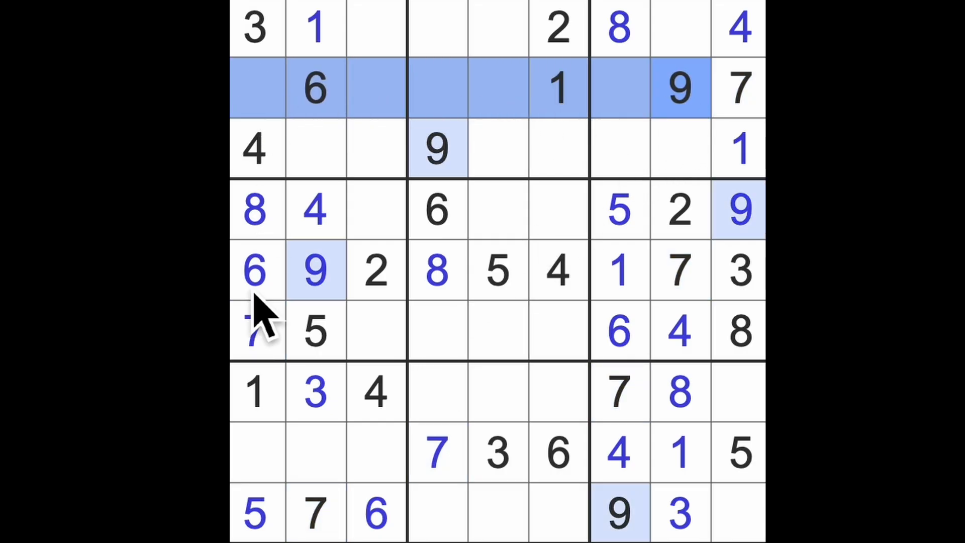
Fill 2s and 3s in the top rows, more 1s and 3s, a 9, and 6 at row 7 column 9.
left_click(256, 453)
type("9")
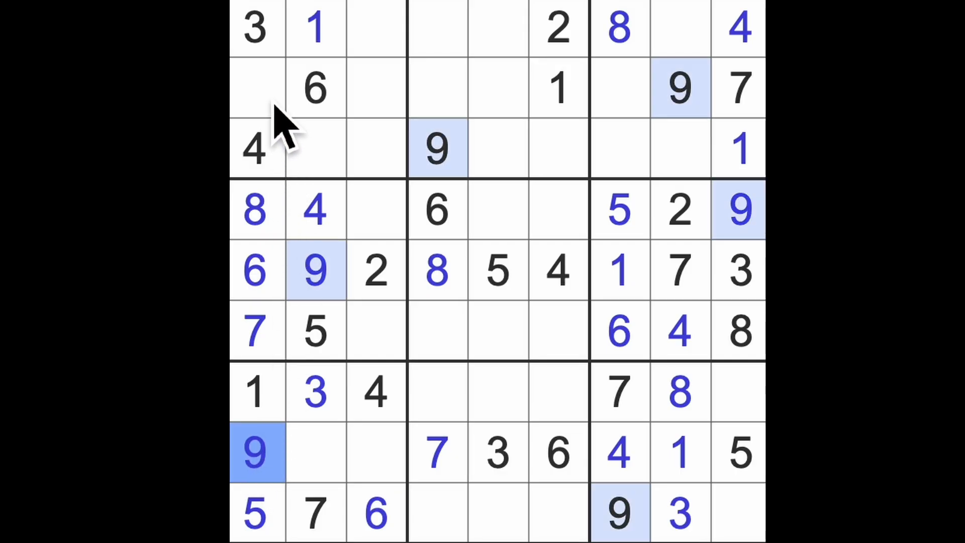
left_click(255, 88)
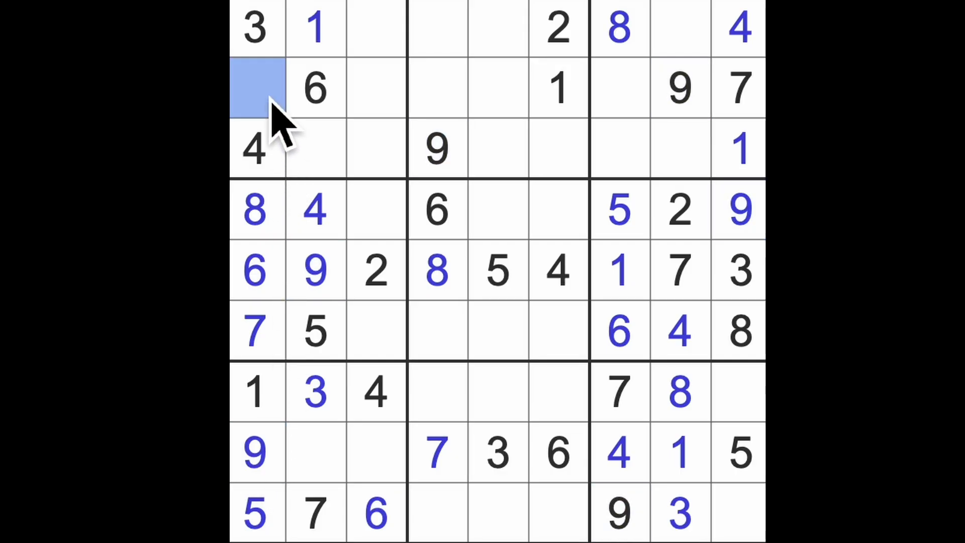
type("2")
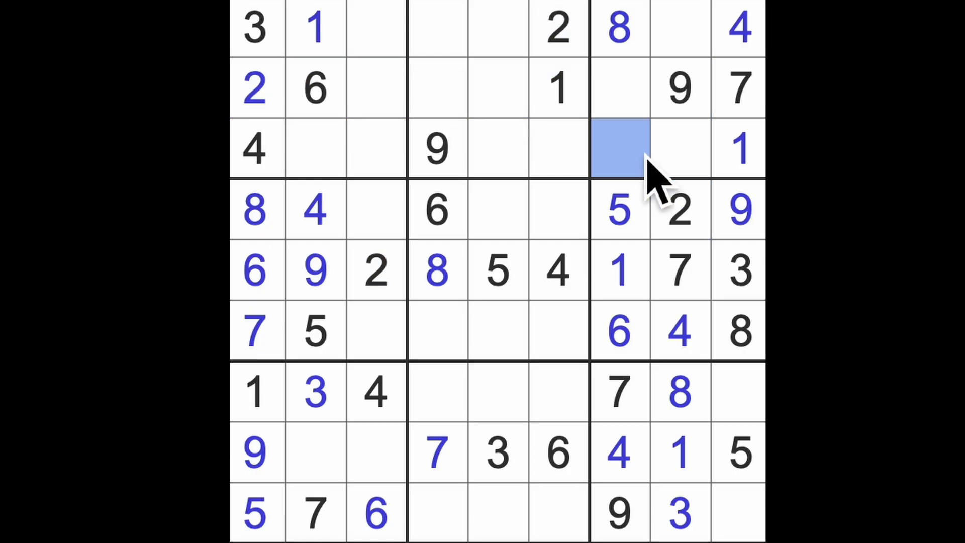
left_click(619, 86)
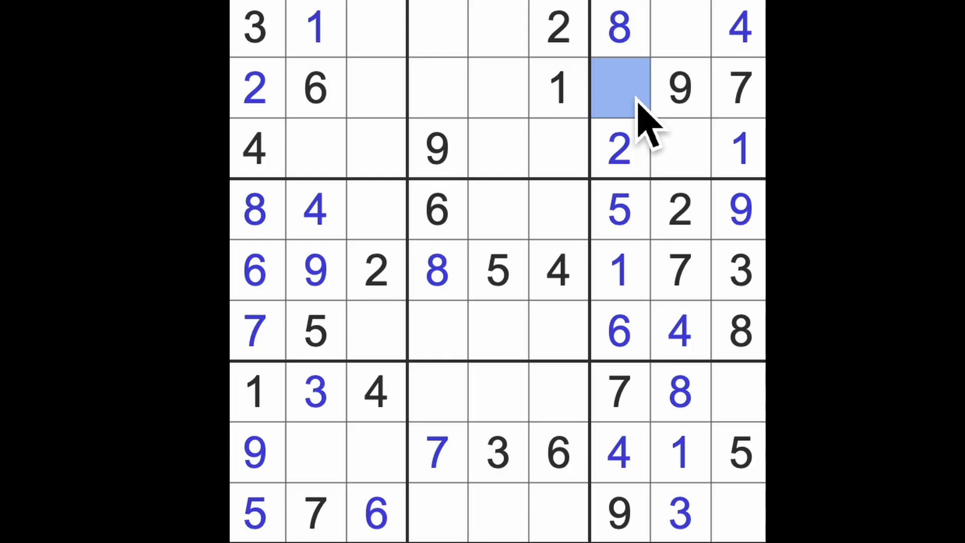
mouse_move(662, 132)
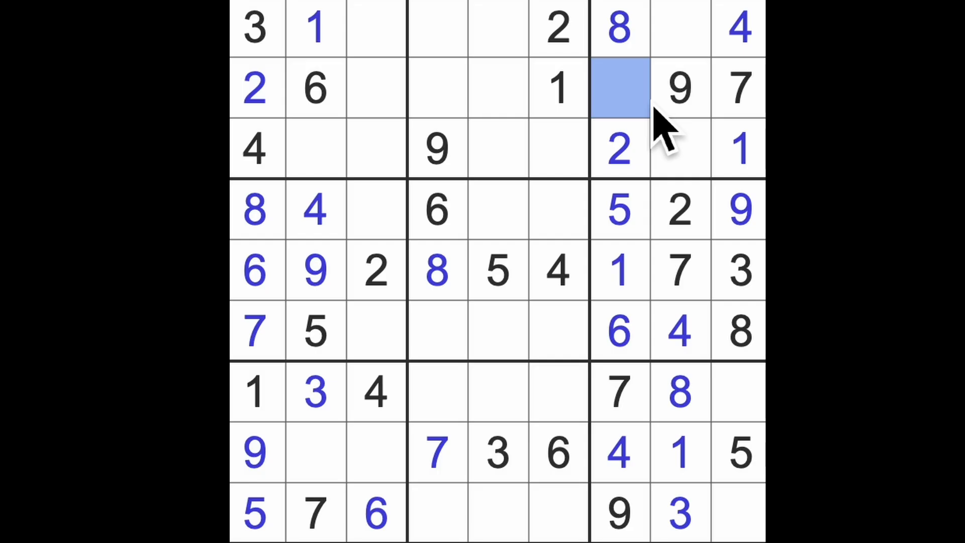
type("3")
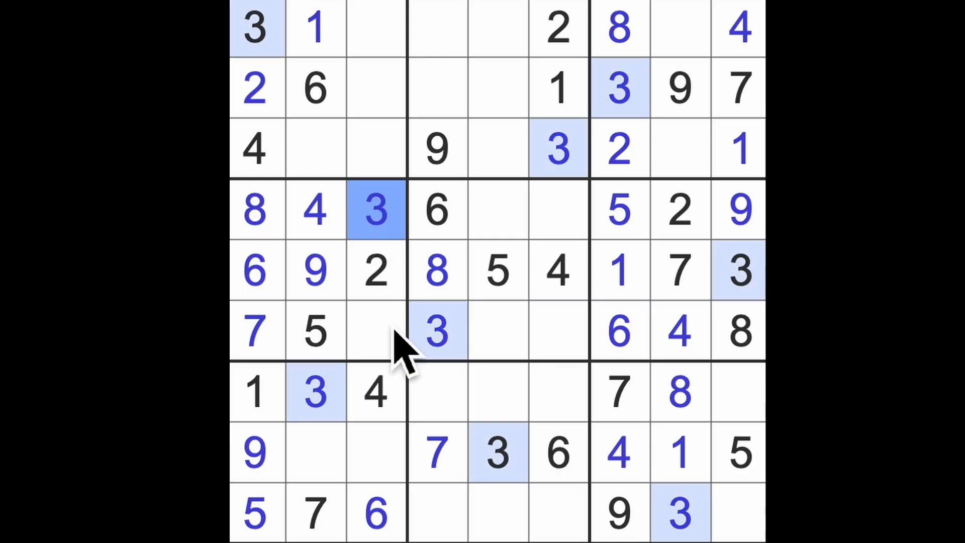
left_click(376, 331)
type("1")
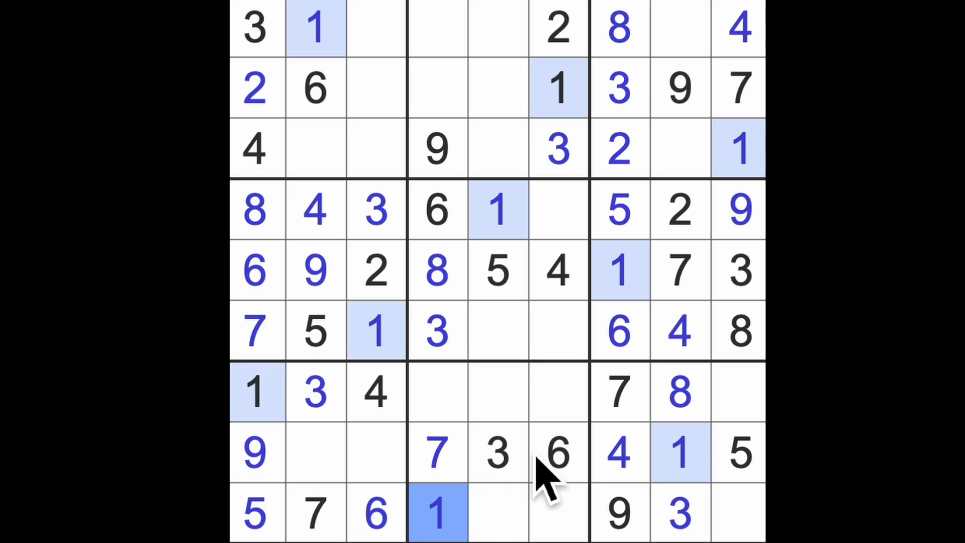
mouse_move(505, 486)
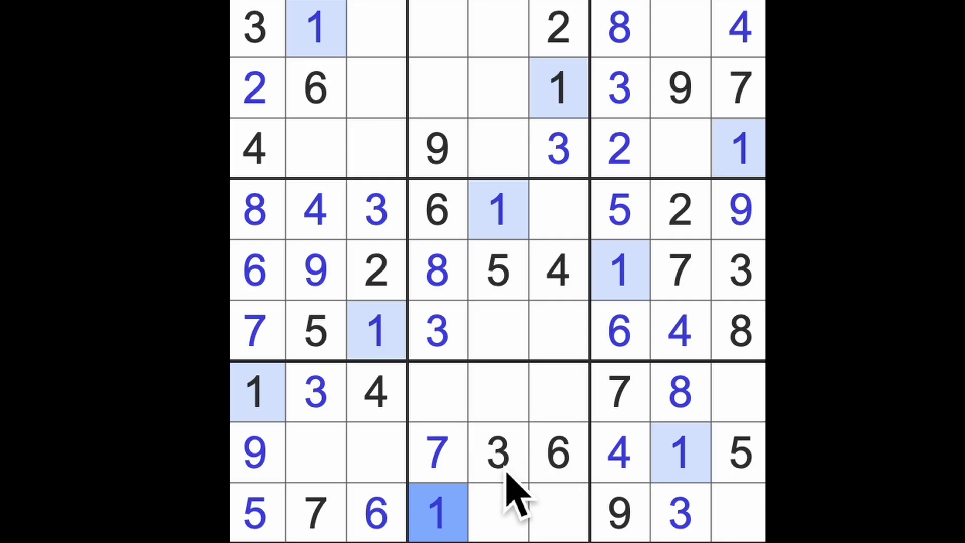
left_click(738, 394)
type("6")
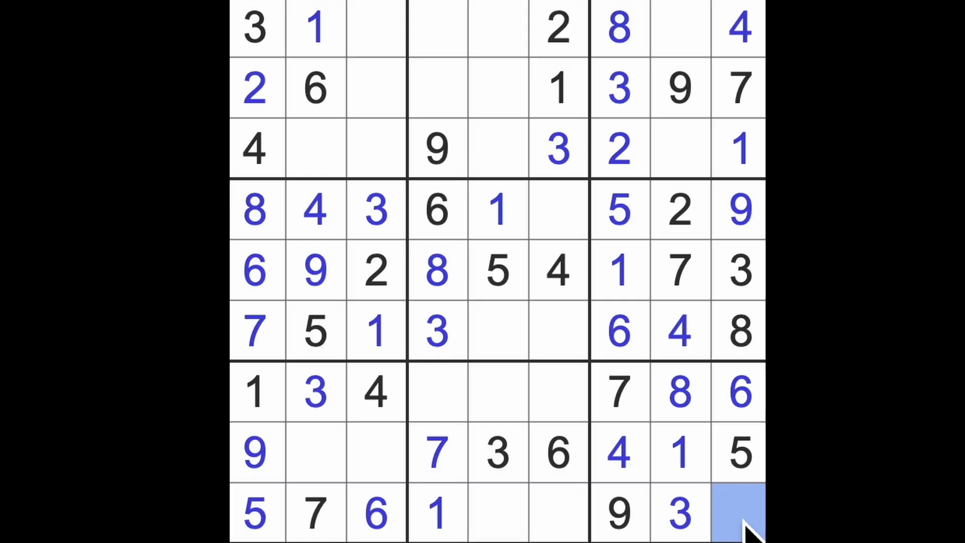
left_click(738, 513)
type("2")
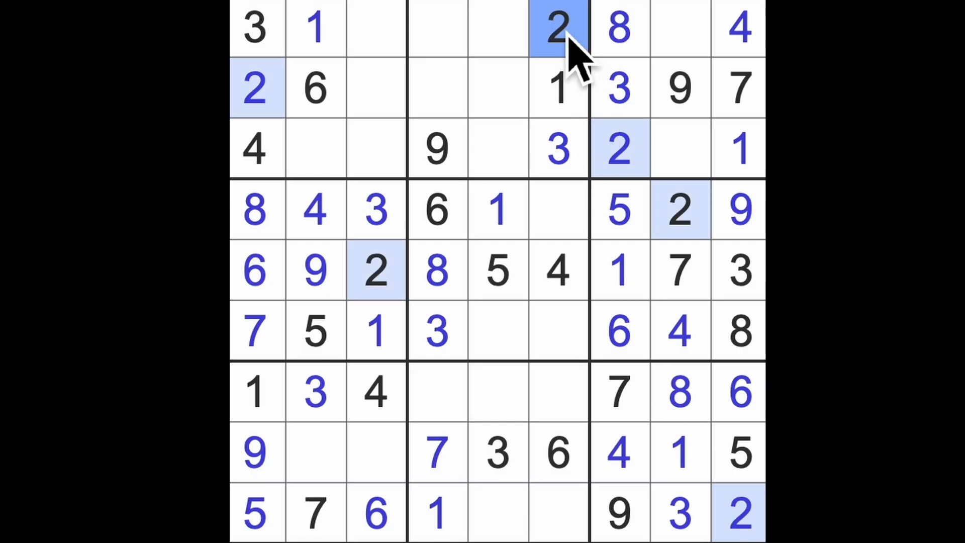
Place 2s, a 9 and 7 in the centre, four 8s and a 4, completing rows 6, 8 and 9.
left_click(437, 394)
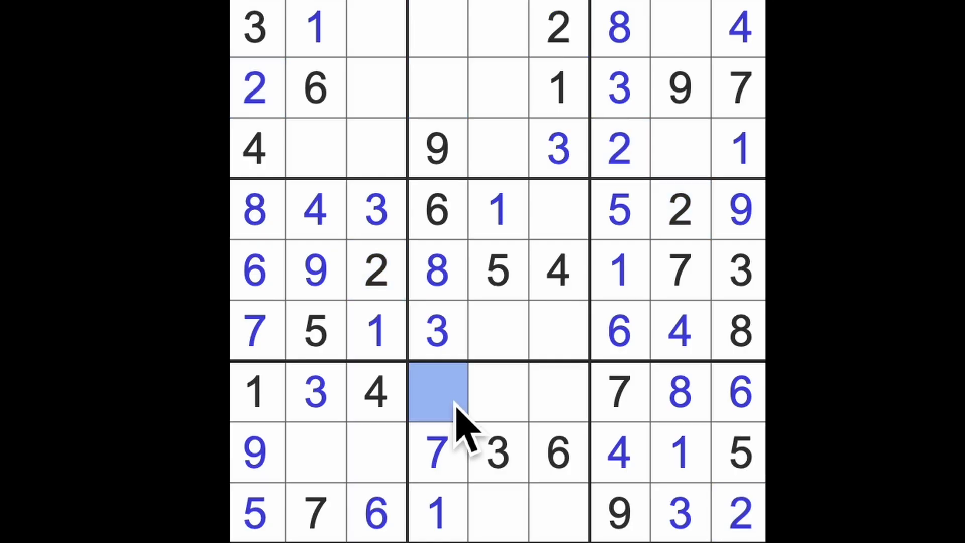
type("2")
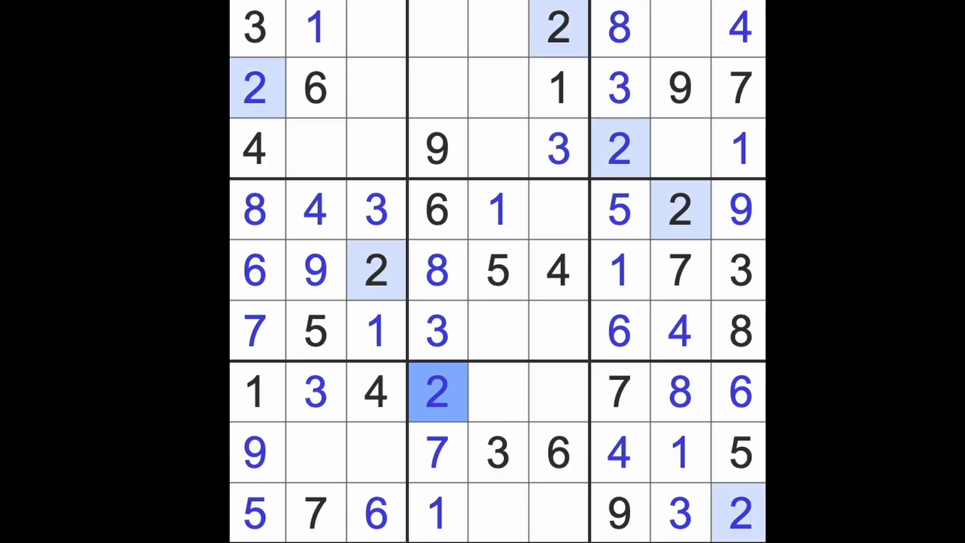
left_click(557, 331)
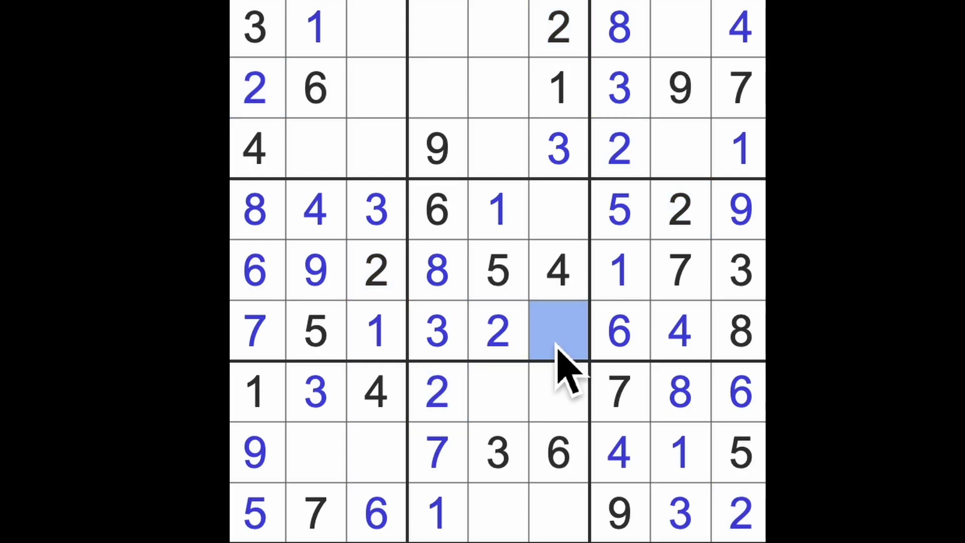
left_click(557, 331)
type("9")
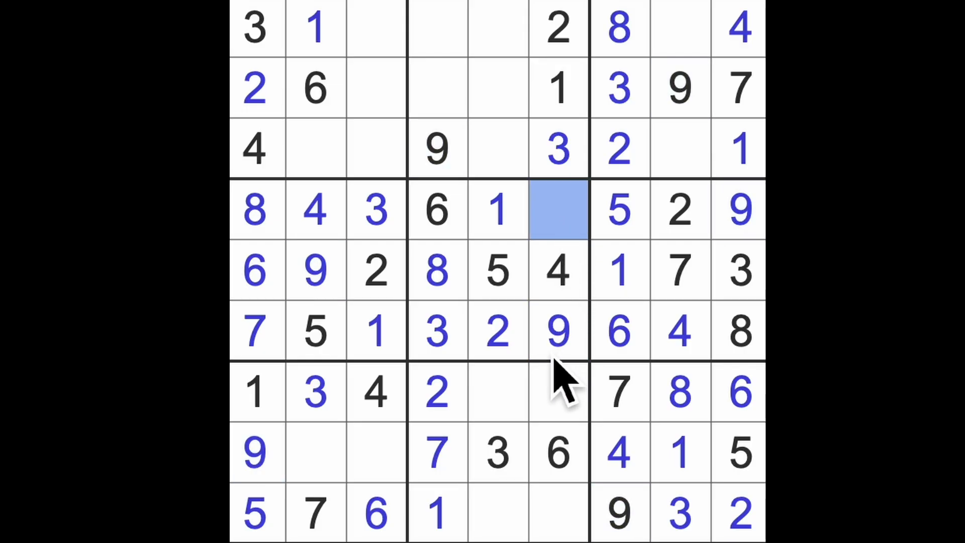
left_click(559, 211)
type("7")
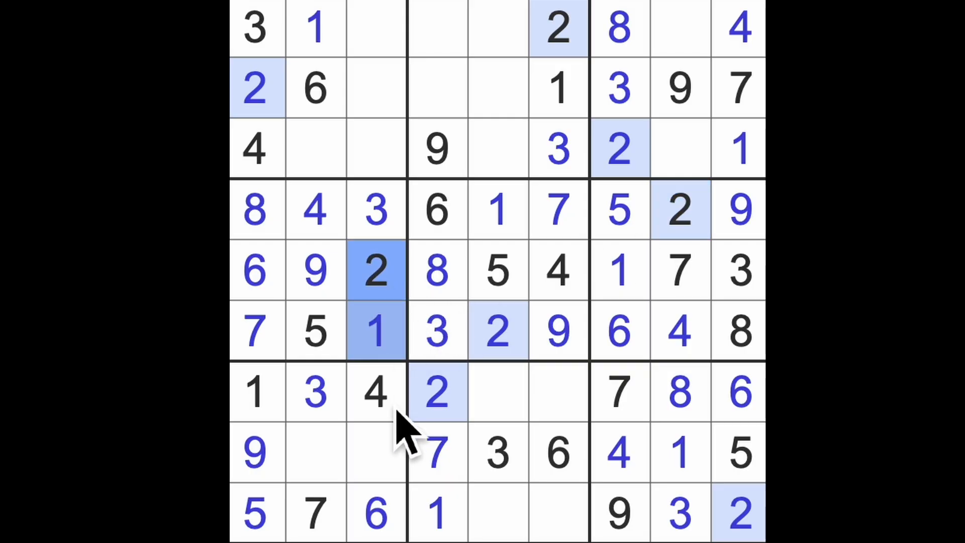
left_click(315, 452)
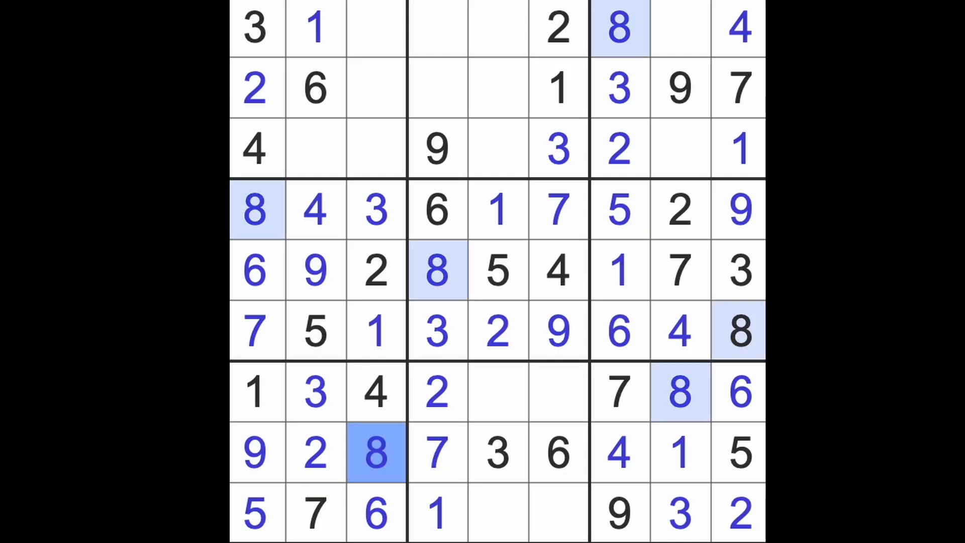
left_click(316, 148)
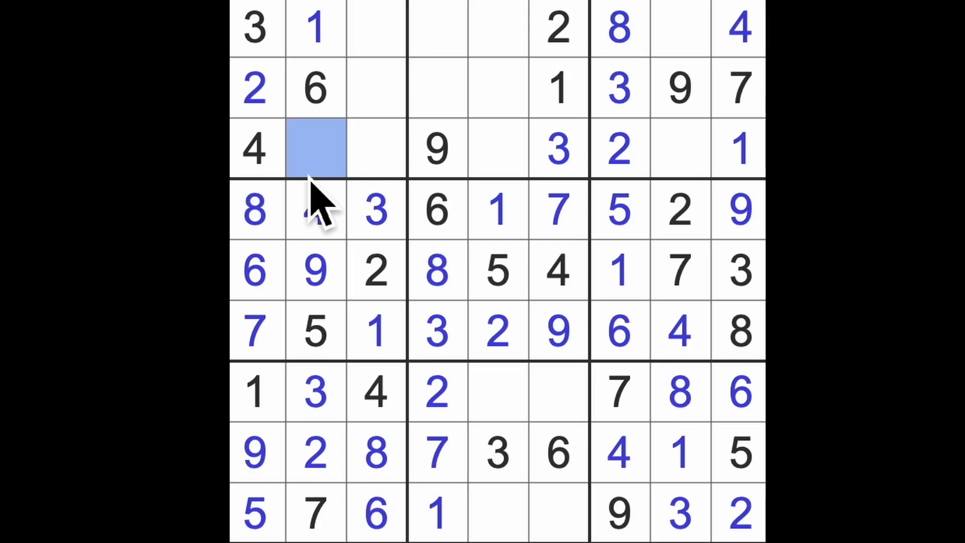
type("8")
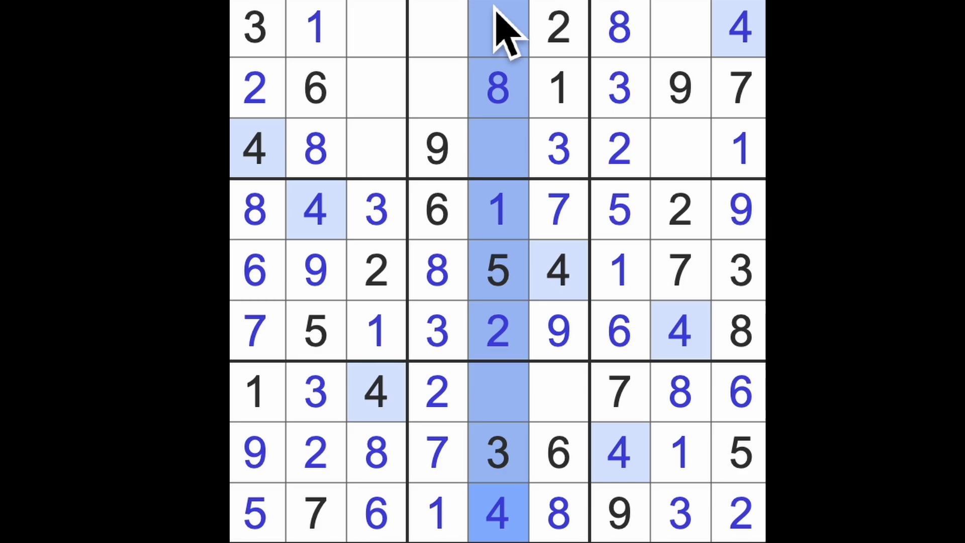
Fill the last cells with 4, 5, 6, 7, 9 and 5, starting at row 2 column 4.
left_click(437, 88)
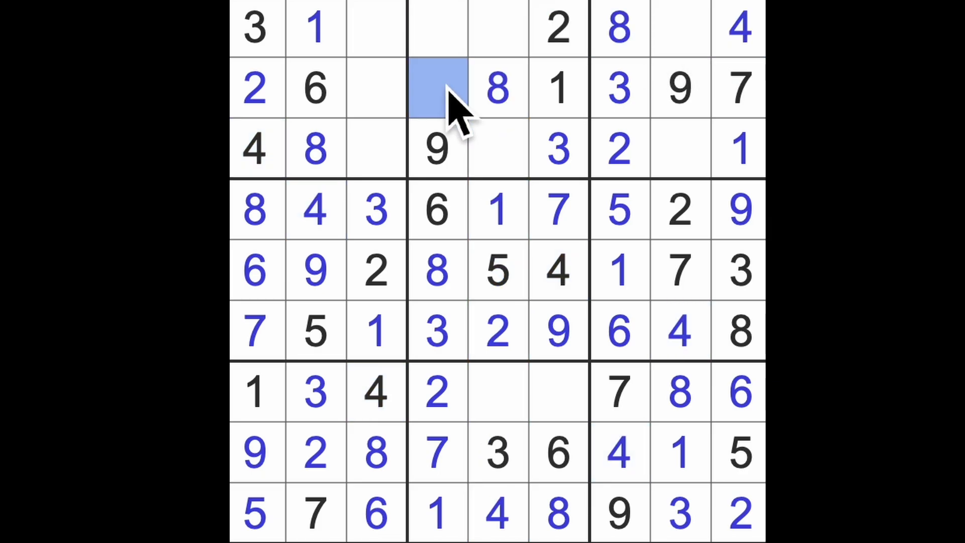
type("4")
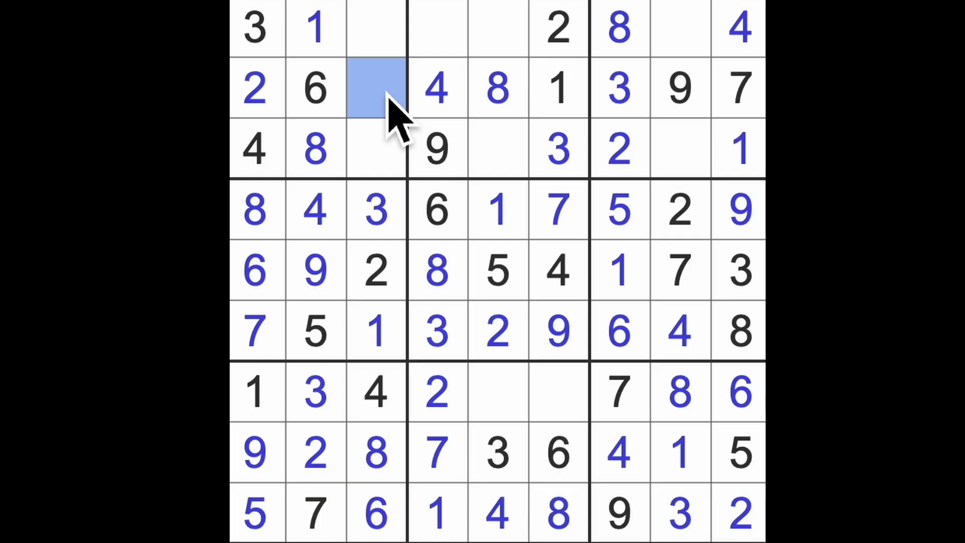
type("5")
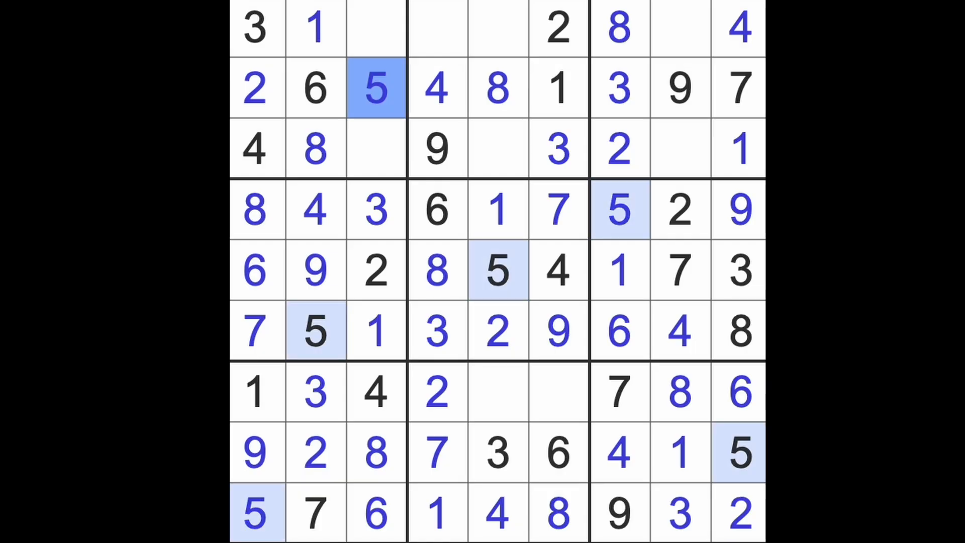
left_click(437, 27)
type("5")
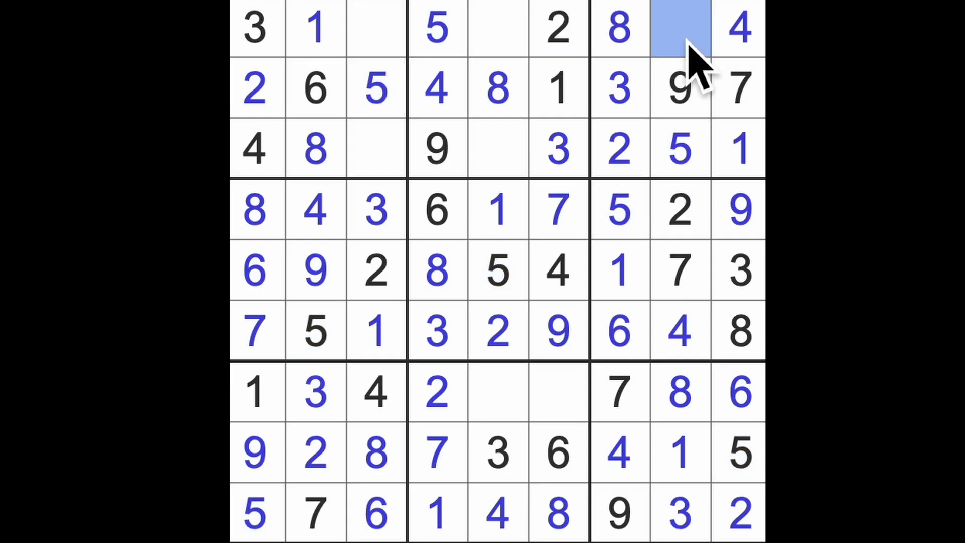
type("6")
left_click(499, 28)
type("7")
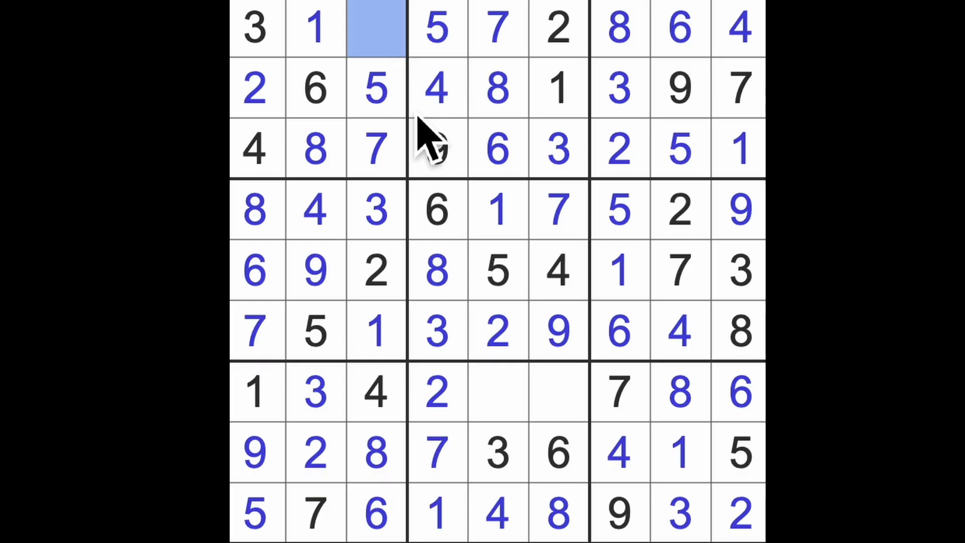
type("9")
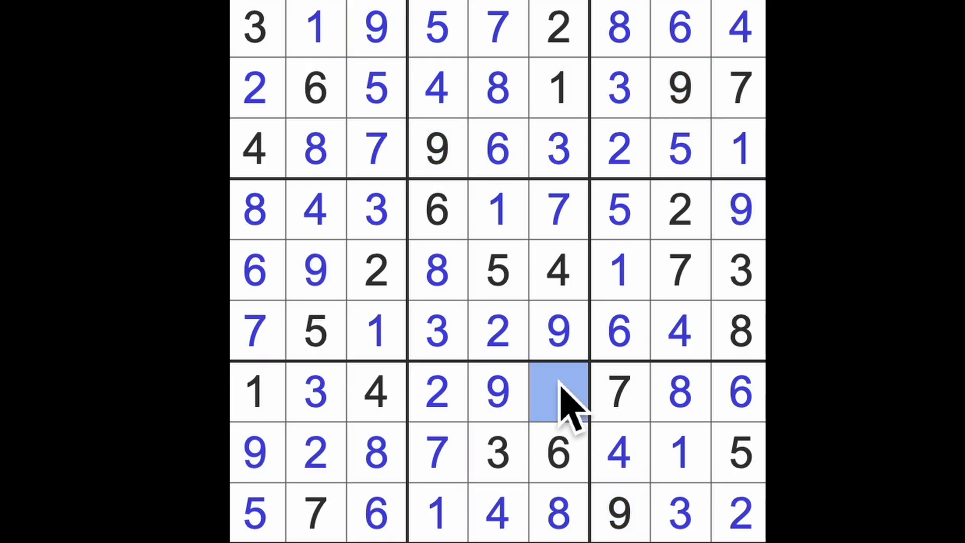
type("5")
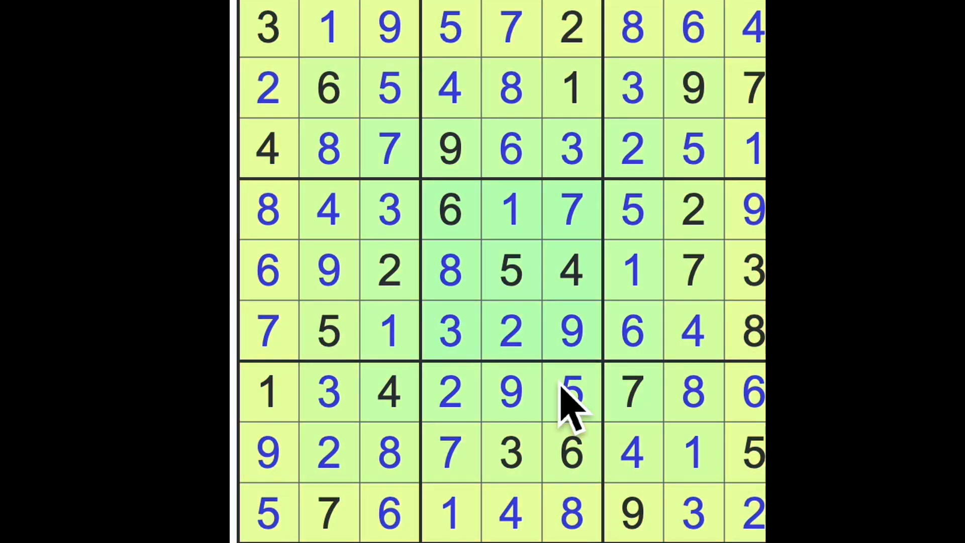